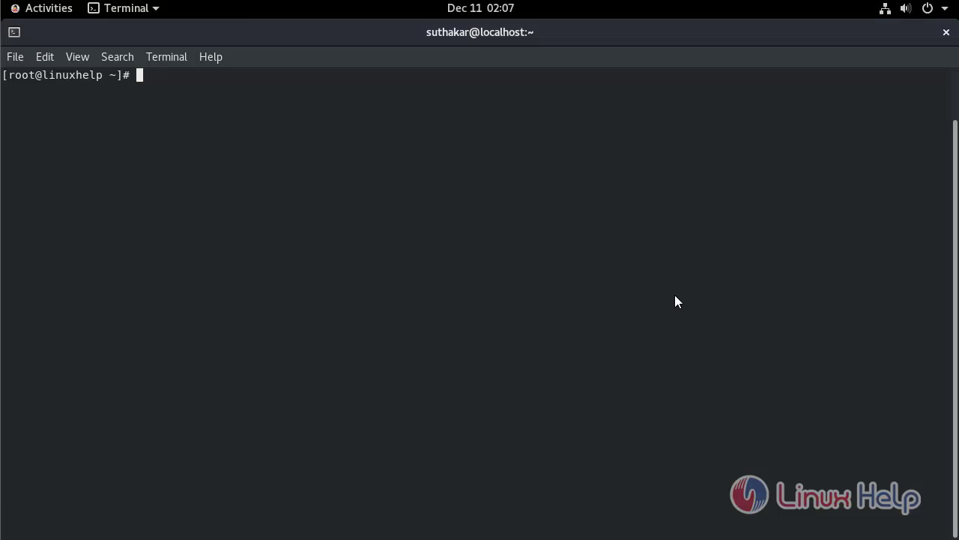
mouse_move(673, 294)
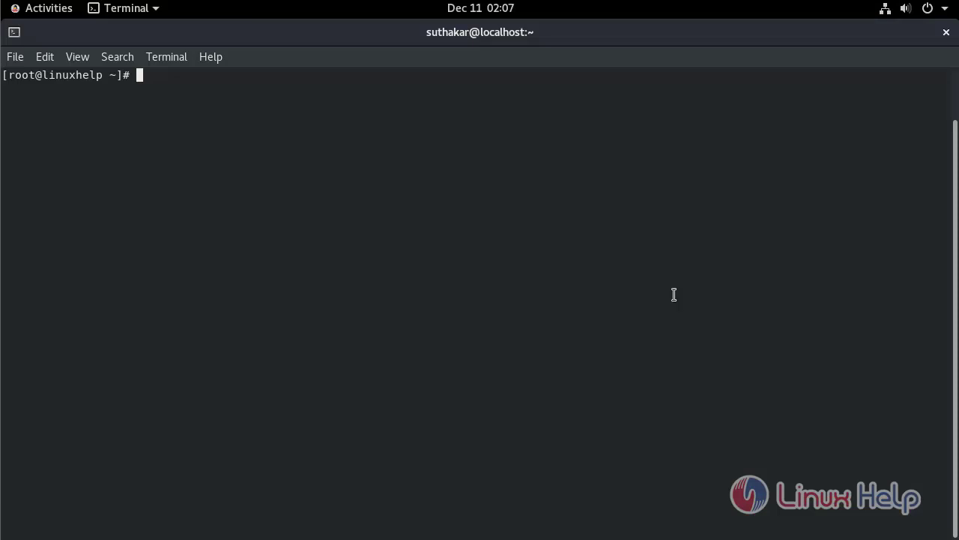
- Print /etc/os-release with cat, confirming Oracle Linux Server 8.4
text(cat)
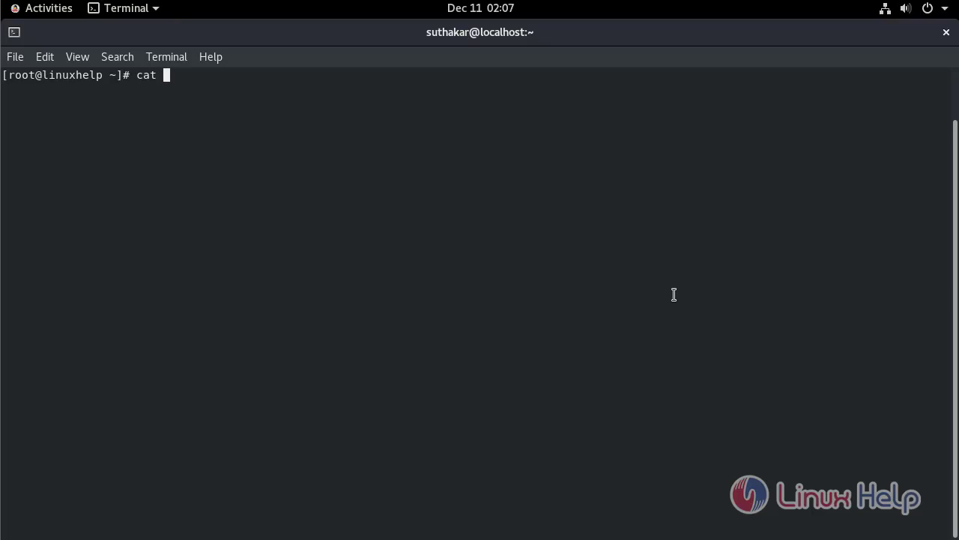
text(/etc/)
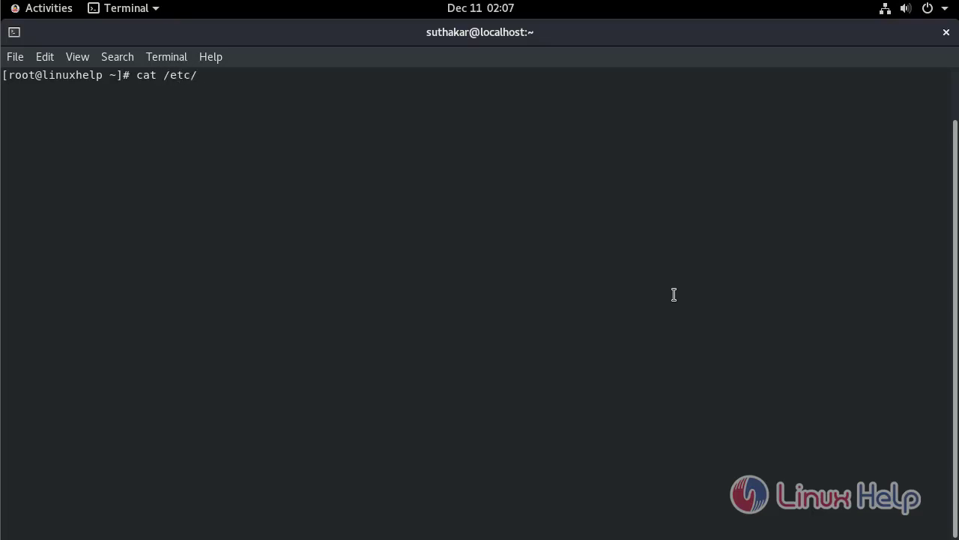
text(os-release)
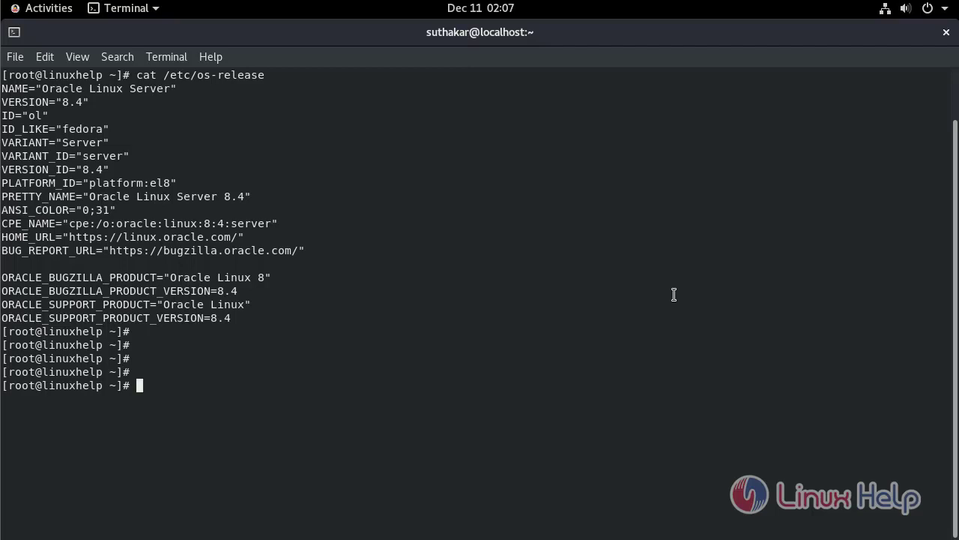
- Run yum install httpd*, accepting the transaction and GPG key prompts until Complete
text(yum install httpd*)
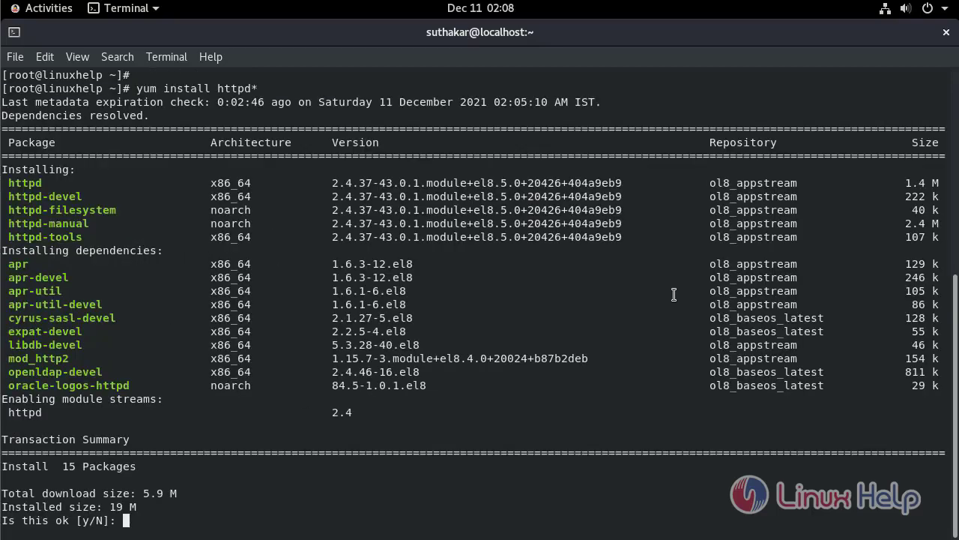
text(y)
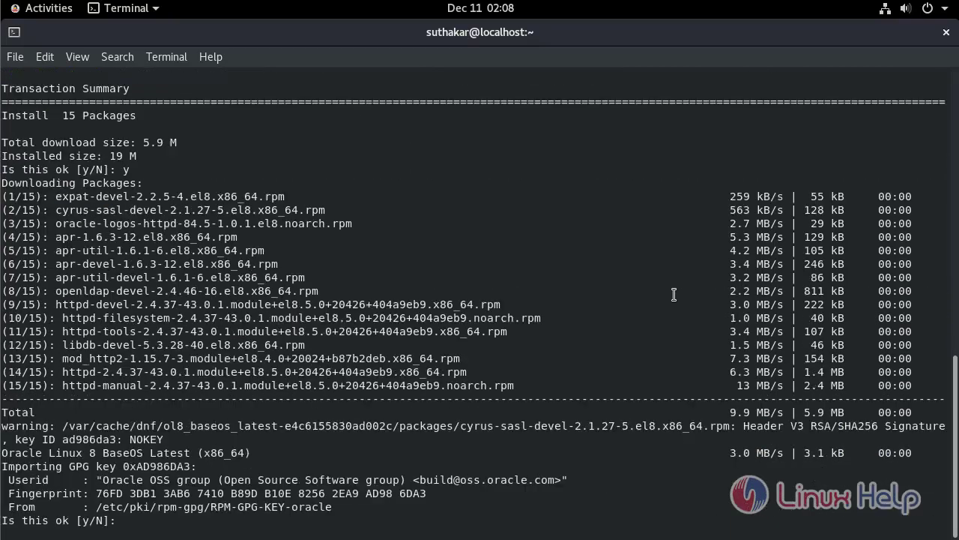
text(y)
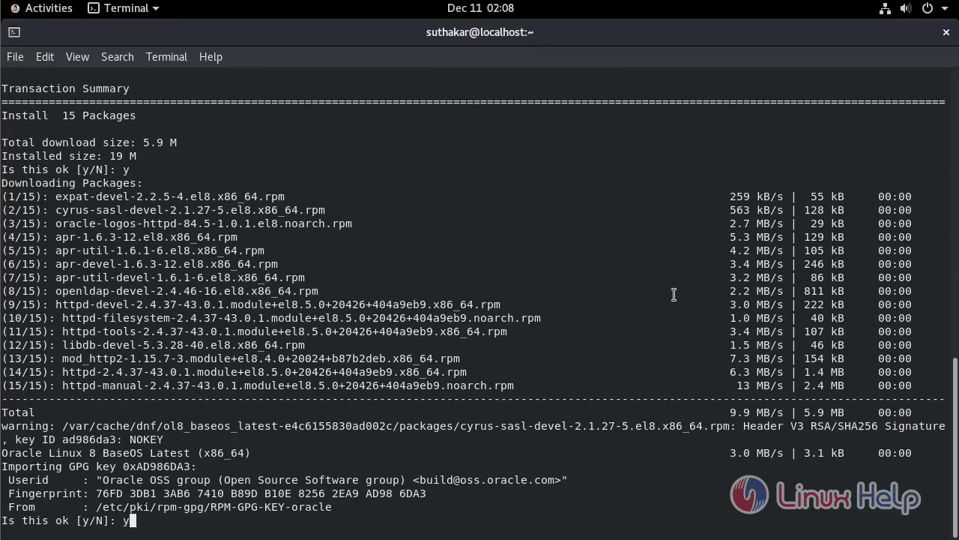
key(Return)
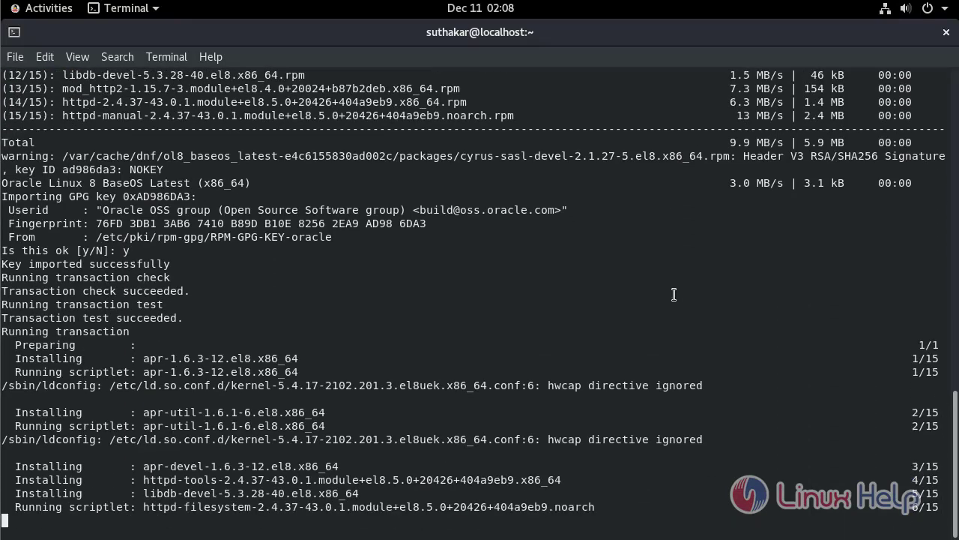
scroll(down, 3)
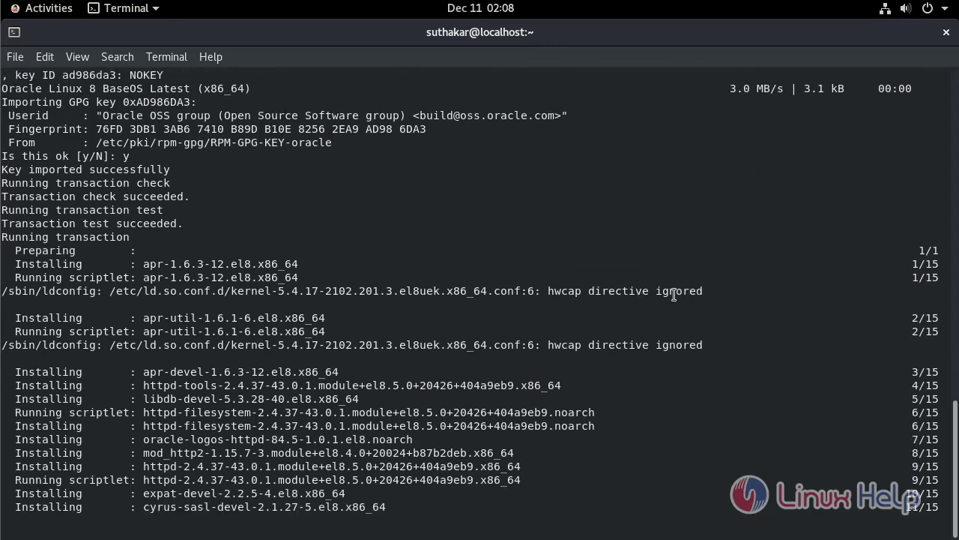
scroll(down, 3)
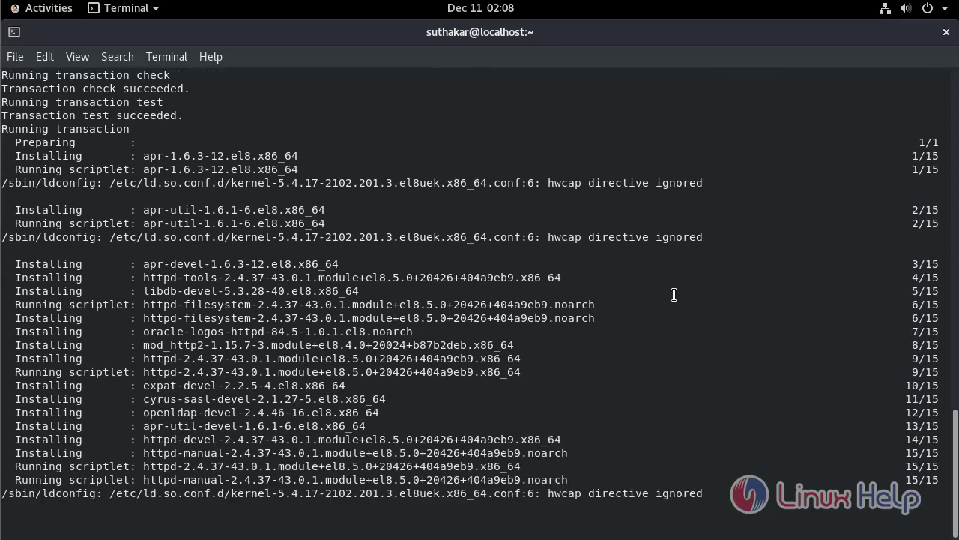
scroll(down, 3)
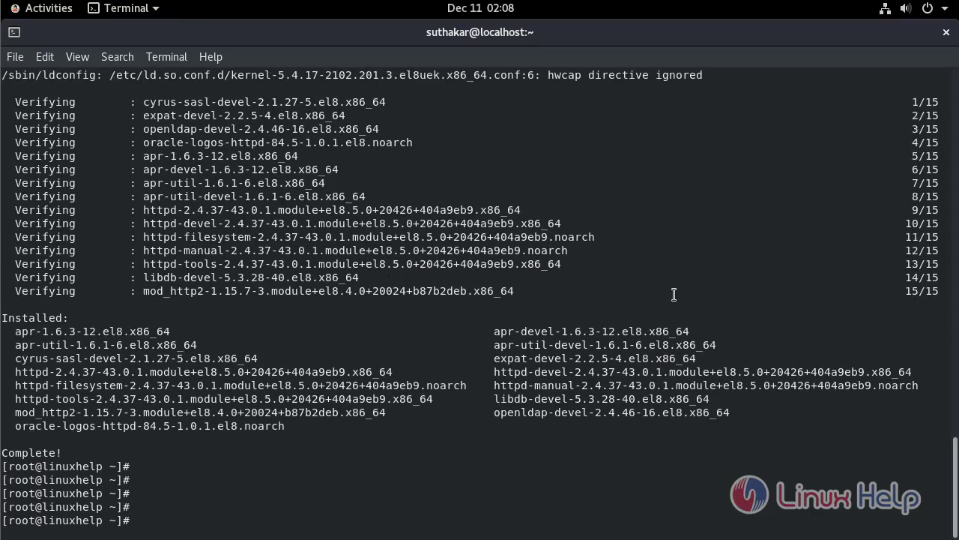
- Run yum install mod_ssl and confirm with y until it reports Complete
text(yum insta)
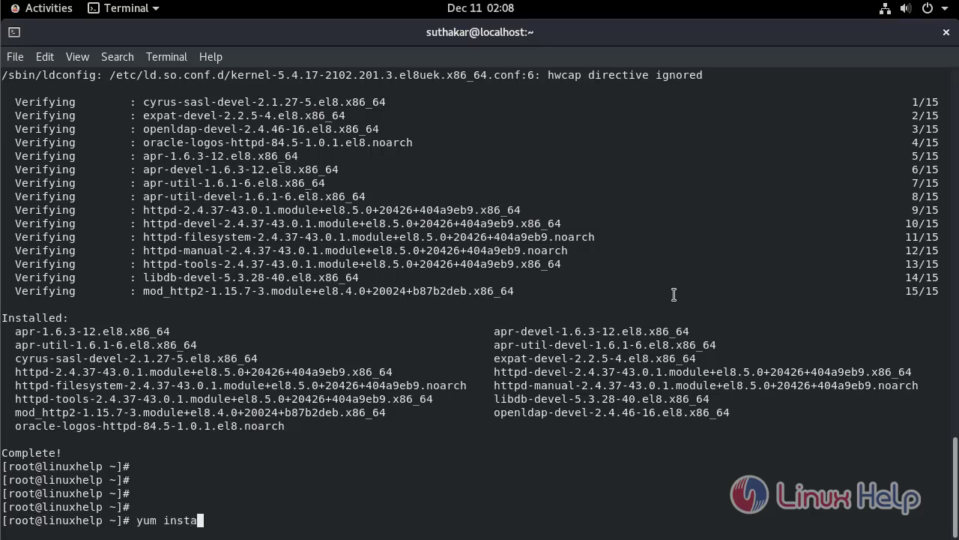
text(ll)
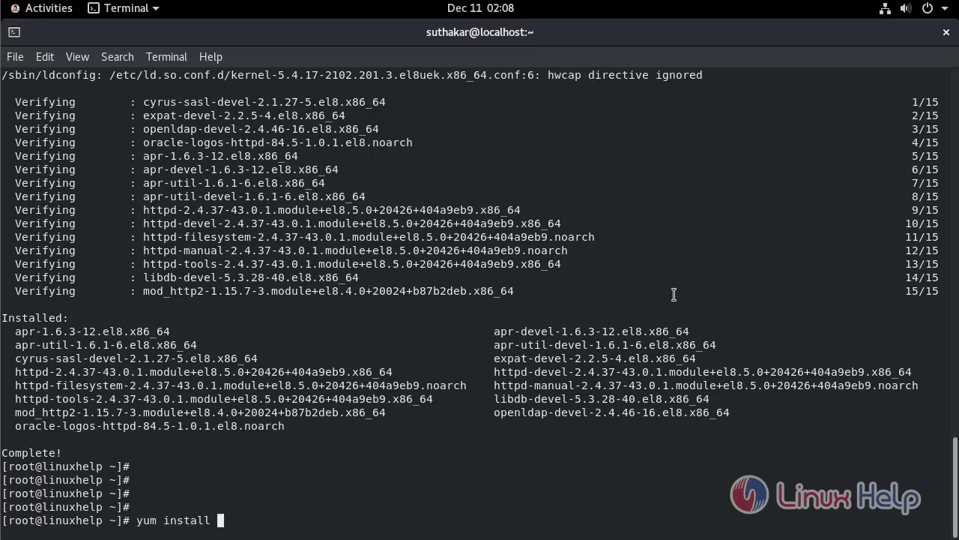
text(mod)
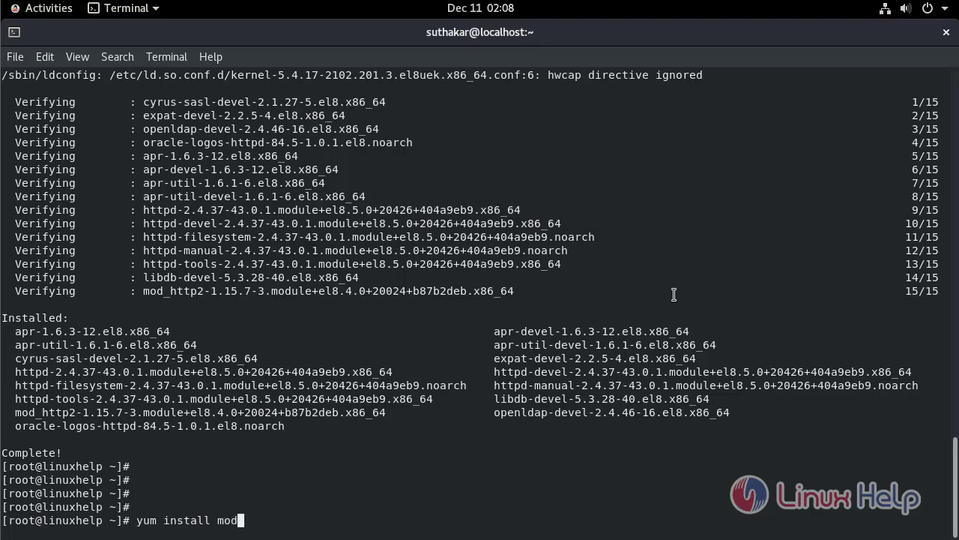
text(_ssl)
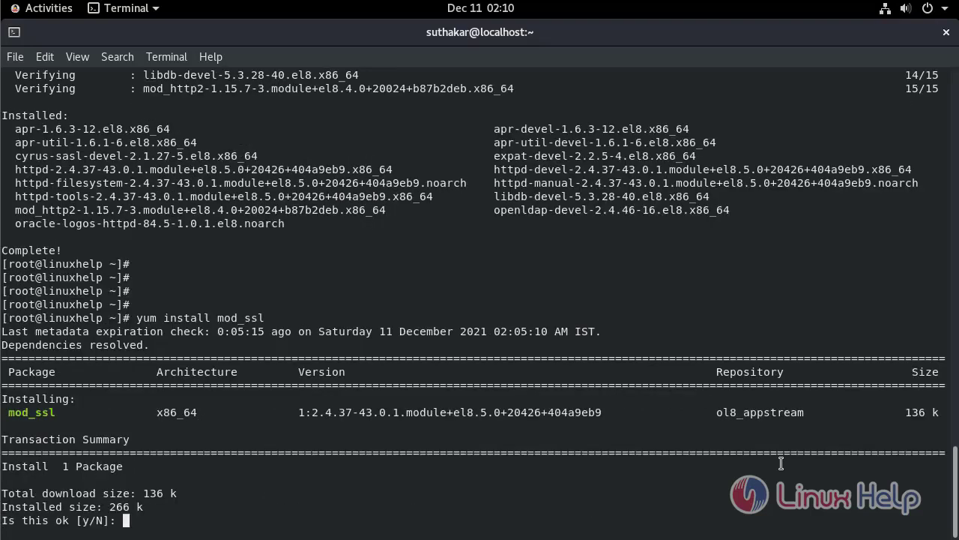
text(y)
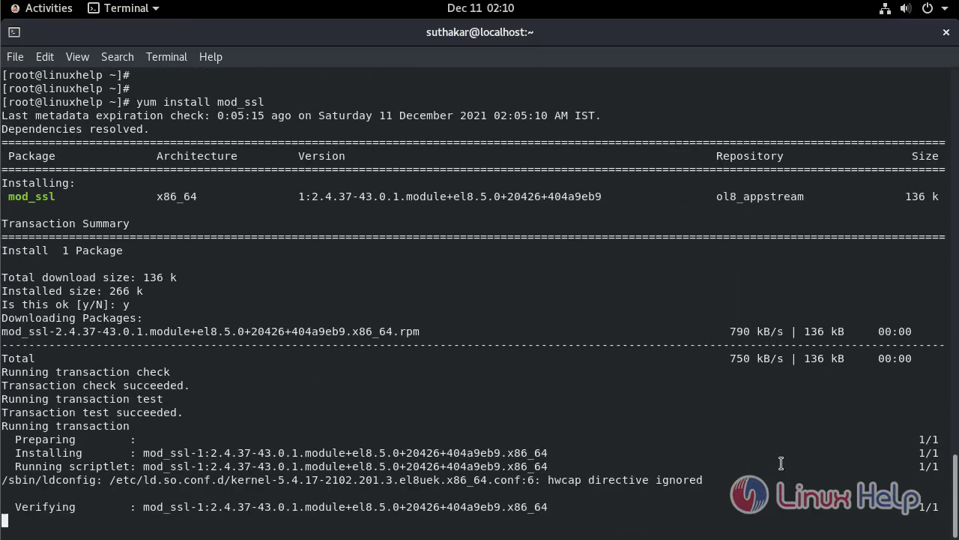
scroll(down, 3)
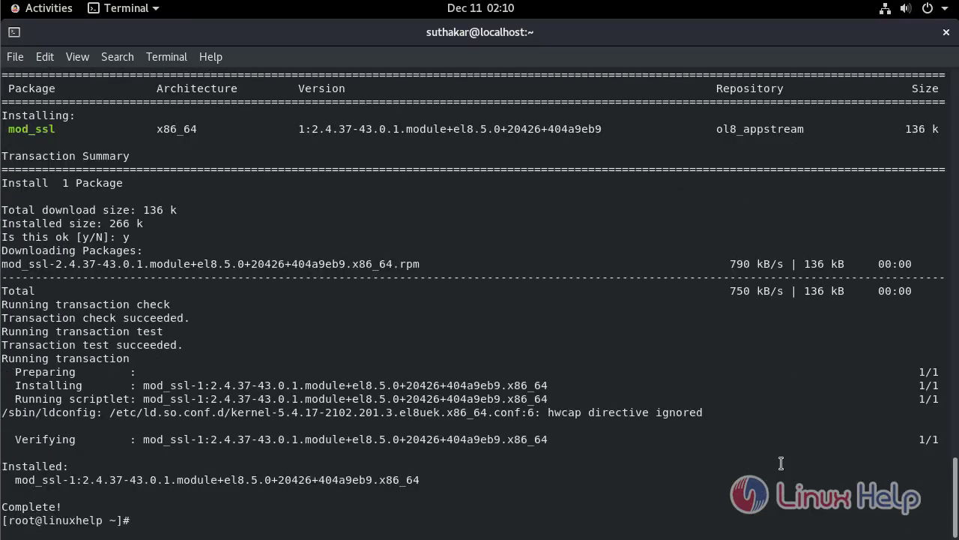
key(Return)
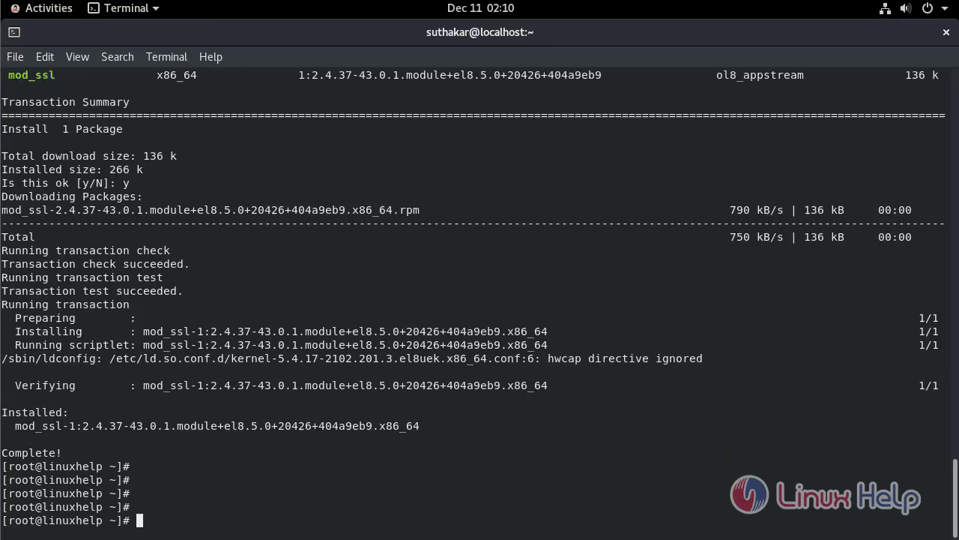
mouse_move(801, 480)
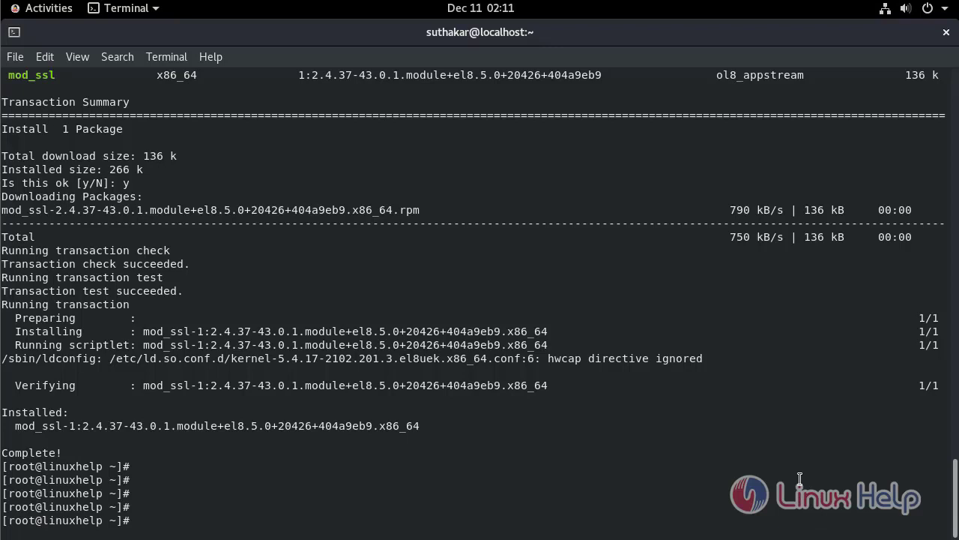
- Start the httpd service with systemctl start httpd
text(systemcy)
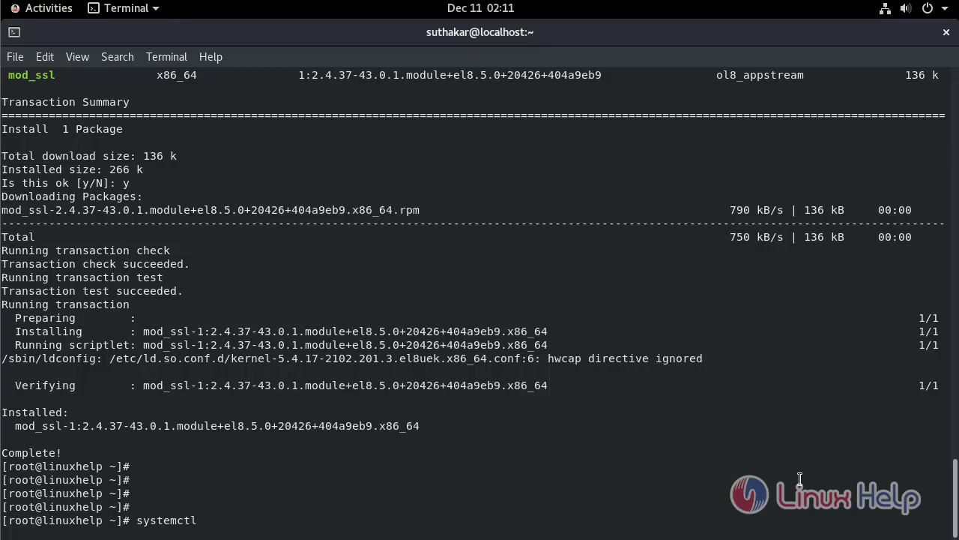
text(start)
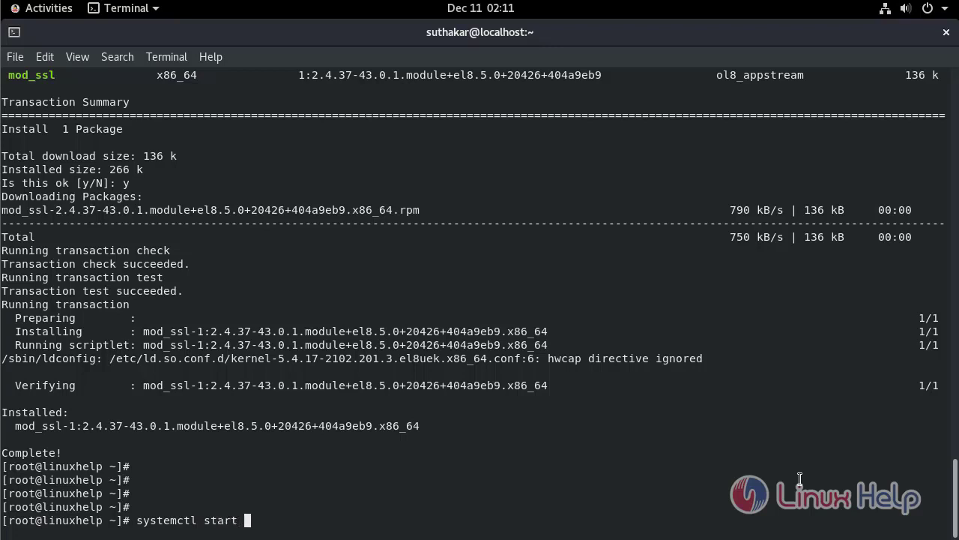
text(httpd)
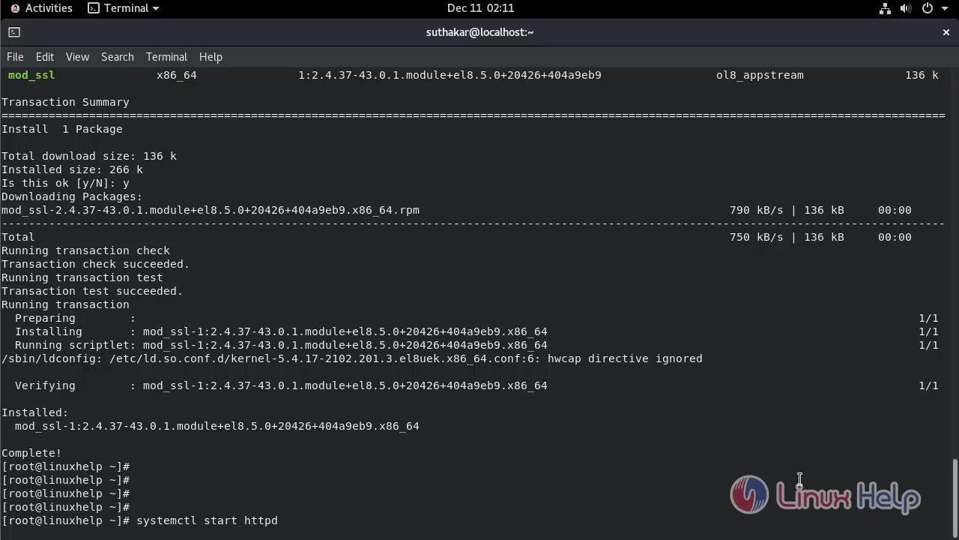
key(Return)
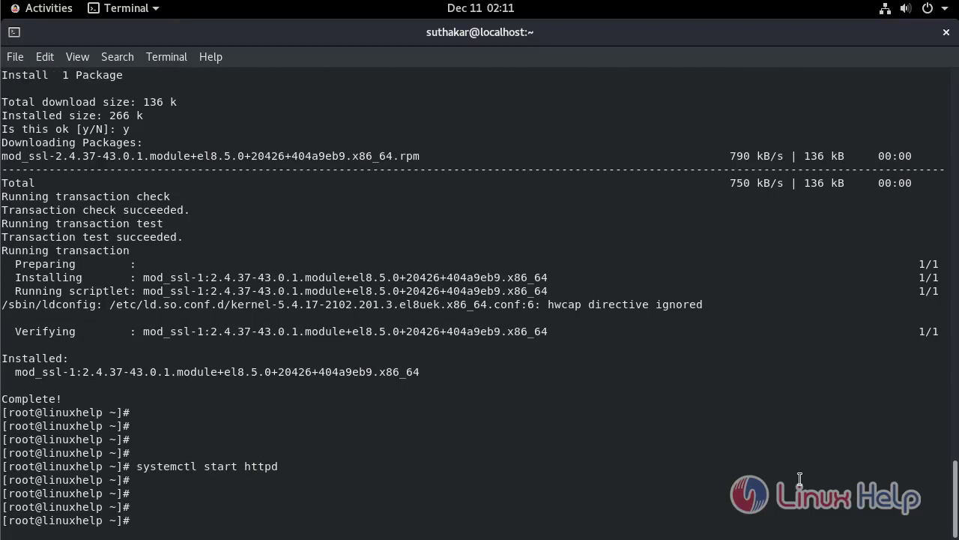
- Enable httpd at boot with systemctl enable httpd, then begin systemctl status httpd
text(system)
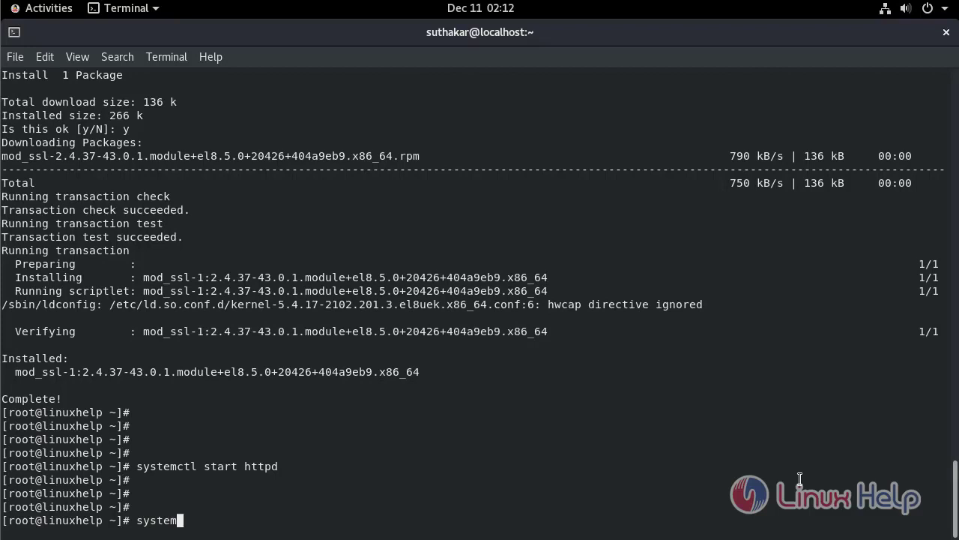
text(ctl e)
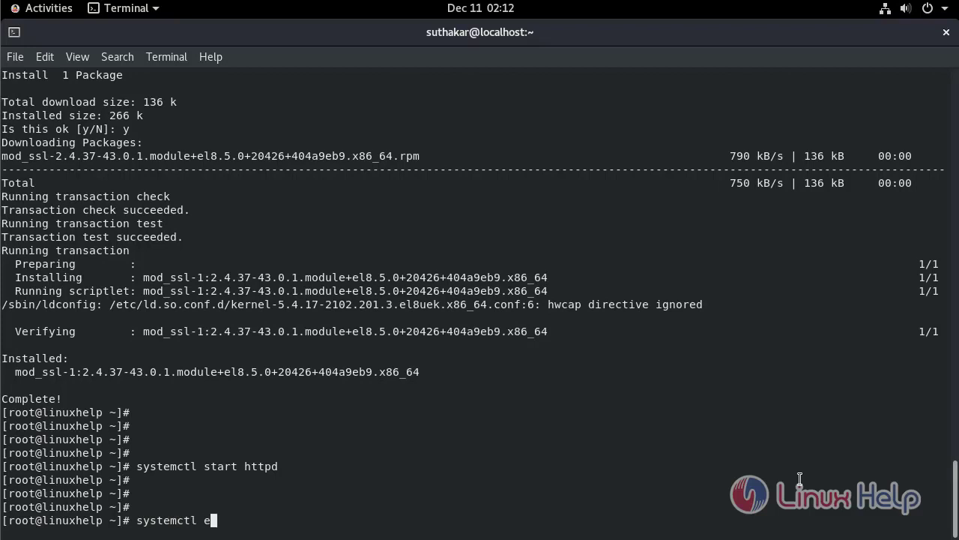
text(nable)
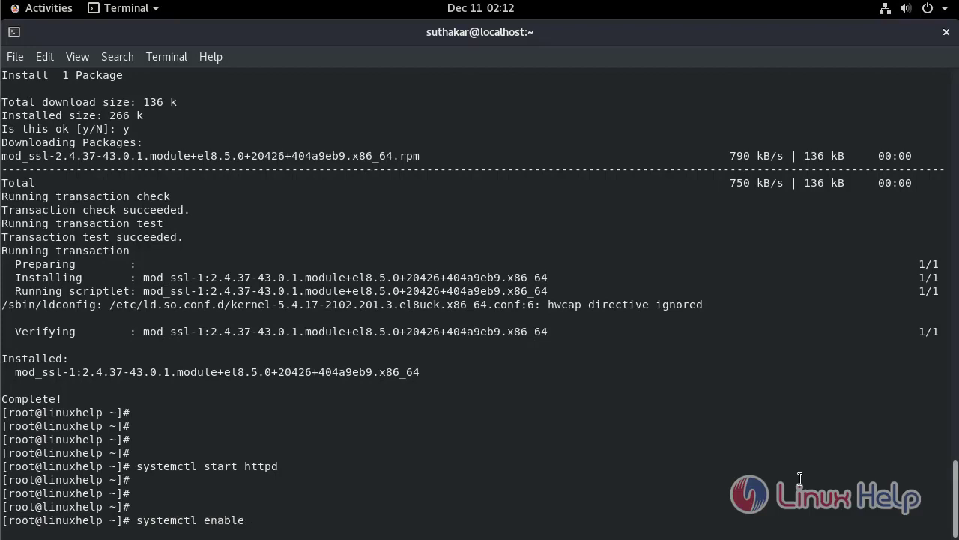
text(httpd)
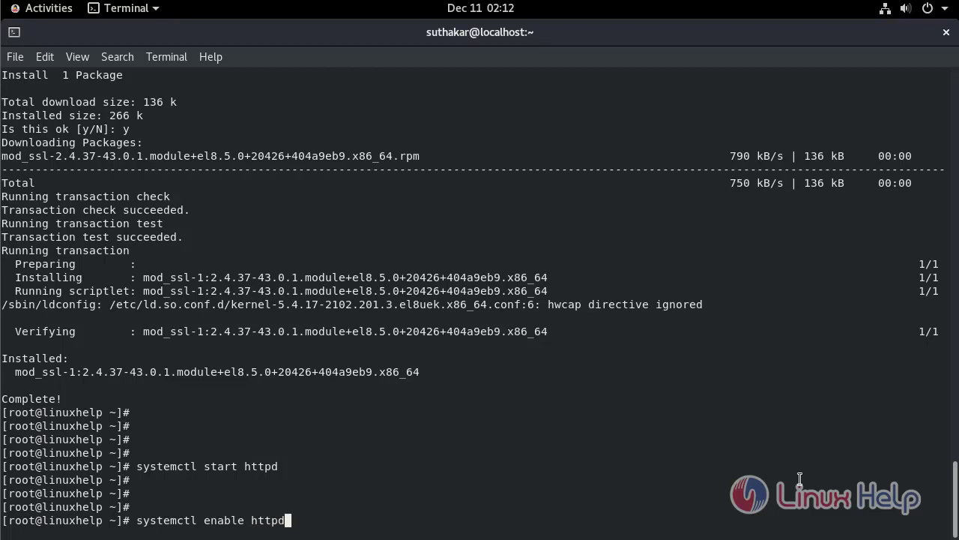
key(Return)
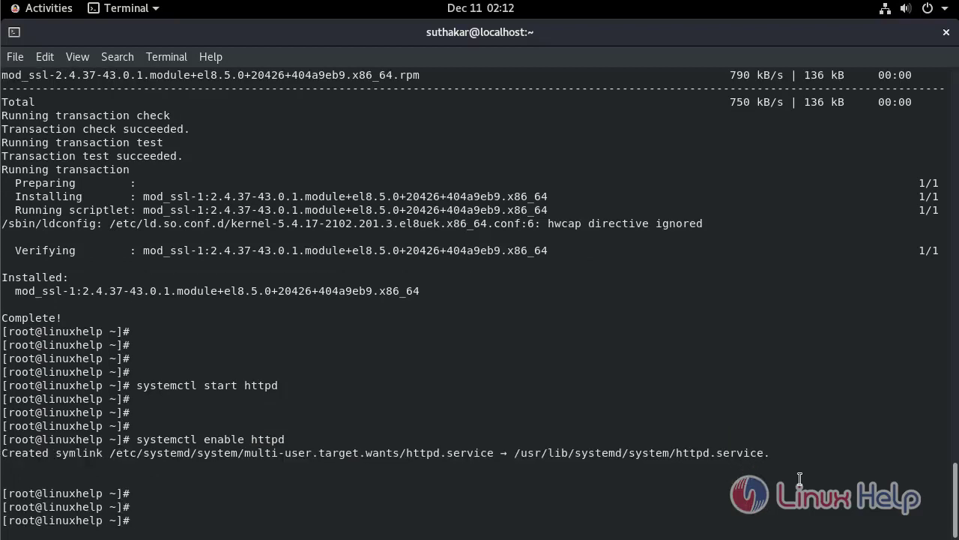
text(systemctl status)
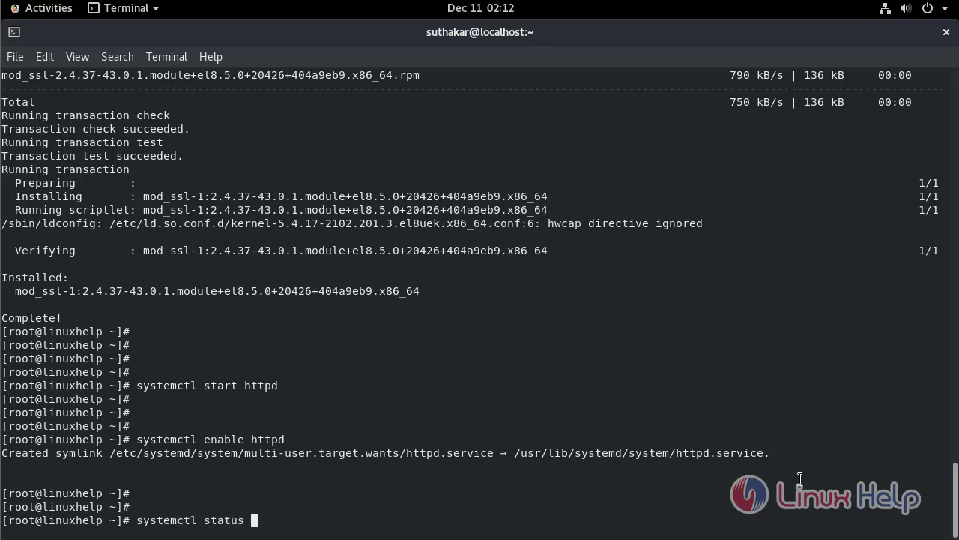
text(httpd)
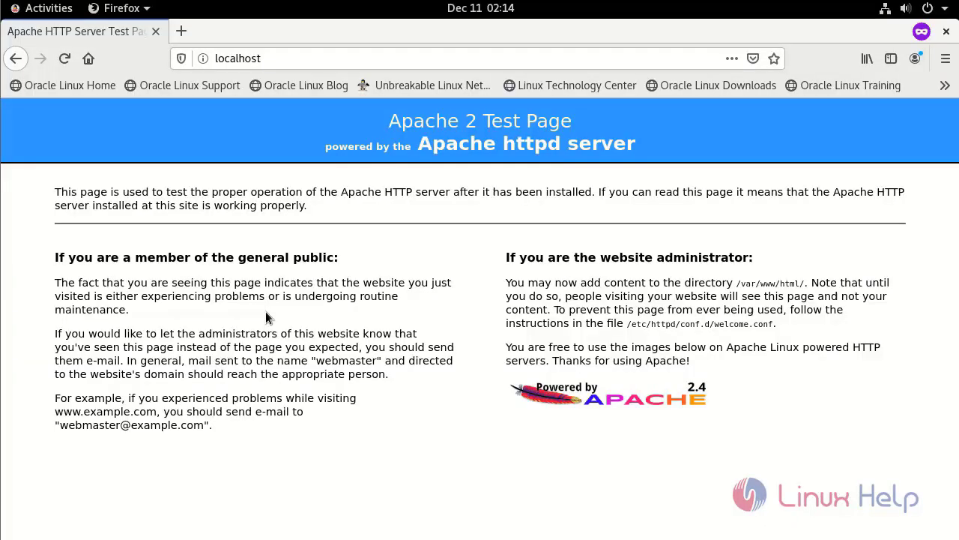
mouse_move(233, 172)
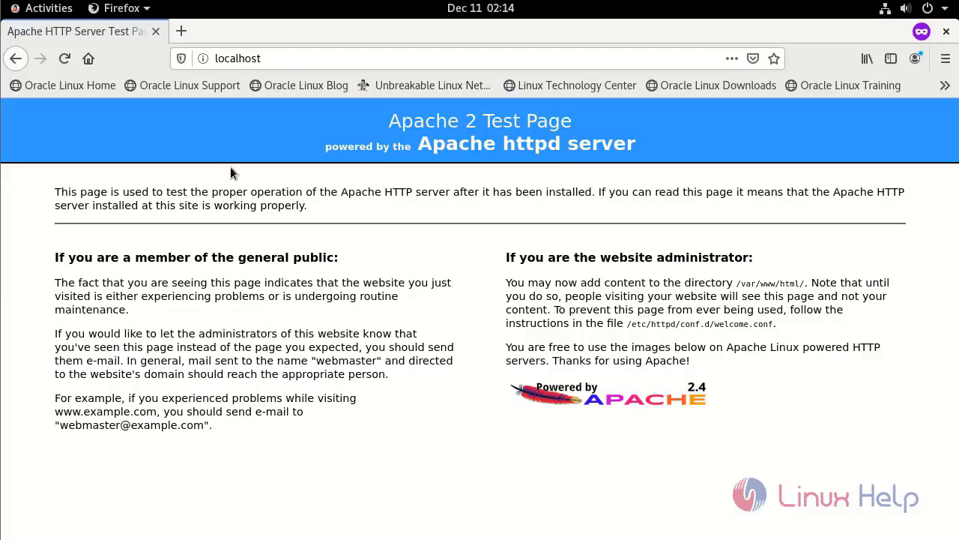
click(201, 58)
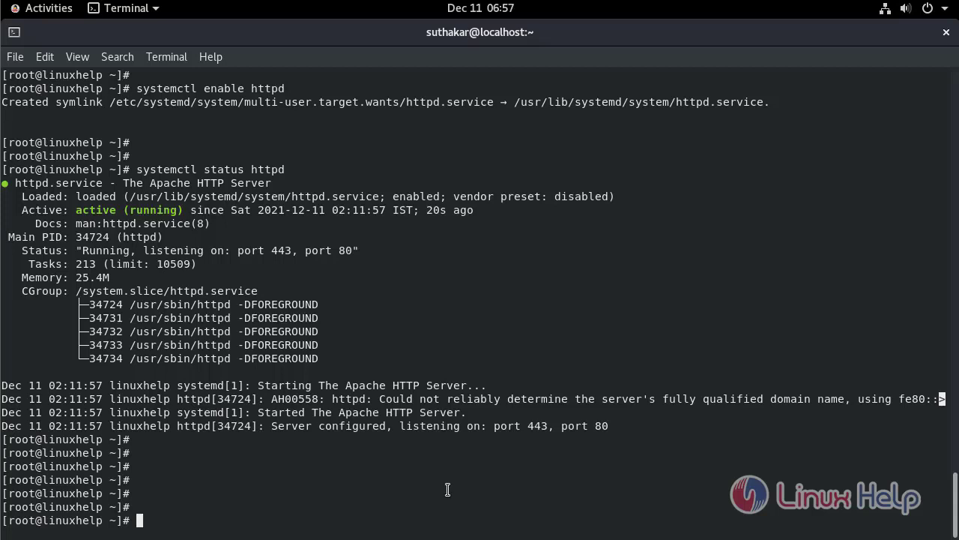
- Run apachectl -M | grep ssl, showing ssl_module loaded as a shared module
text(apache)
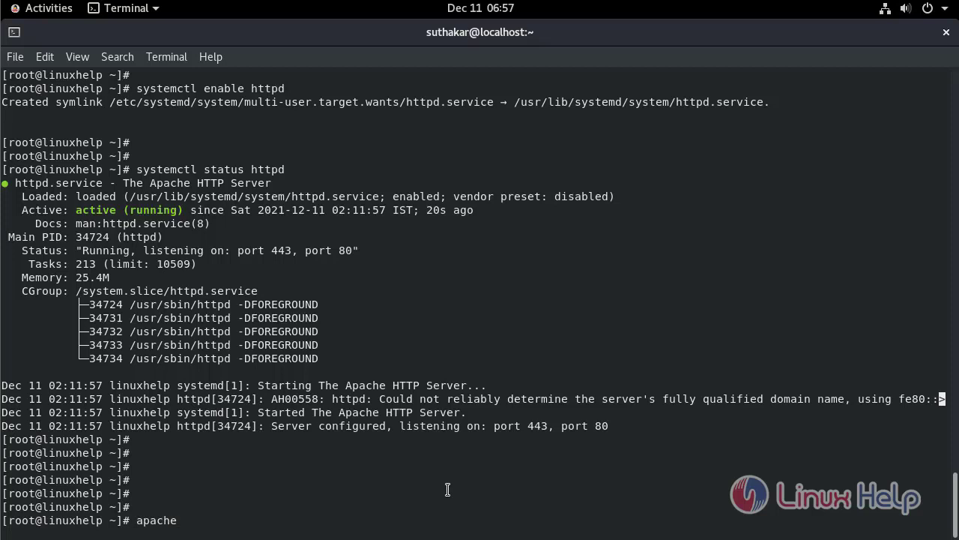
text(ctl)
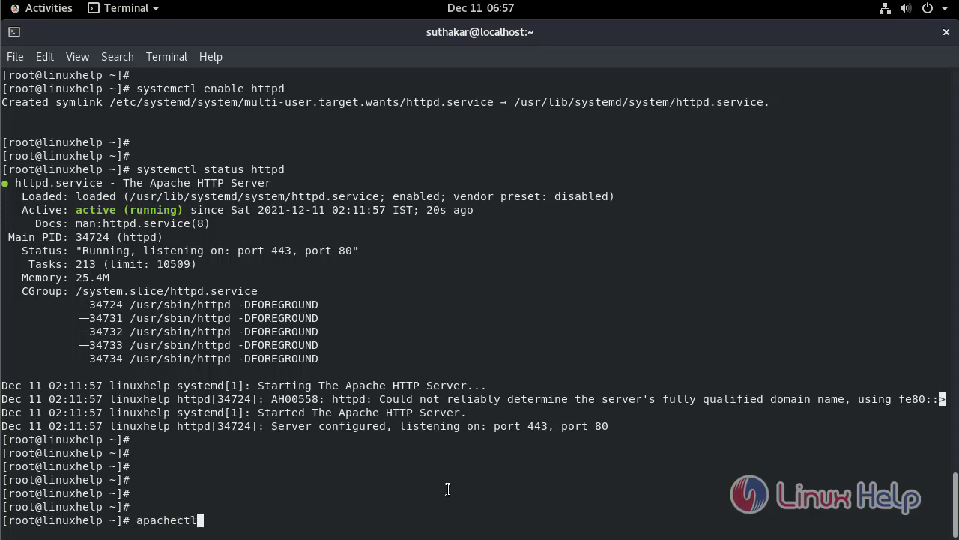
text(-)
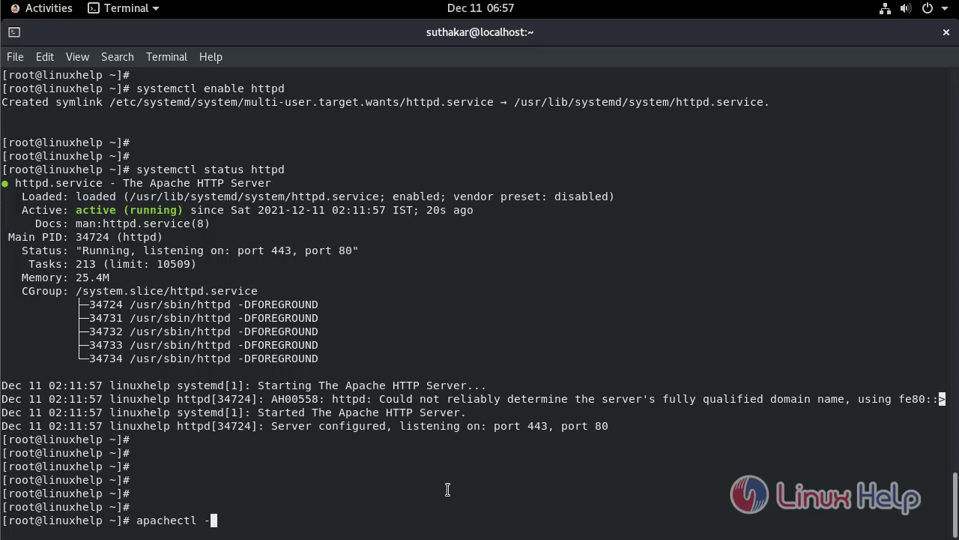
text(M |)
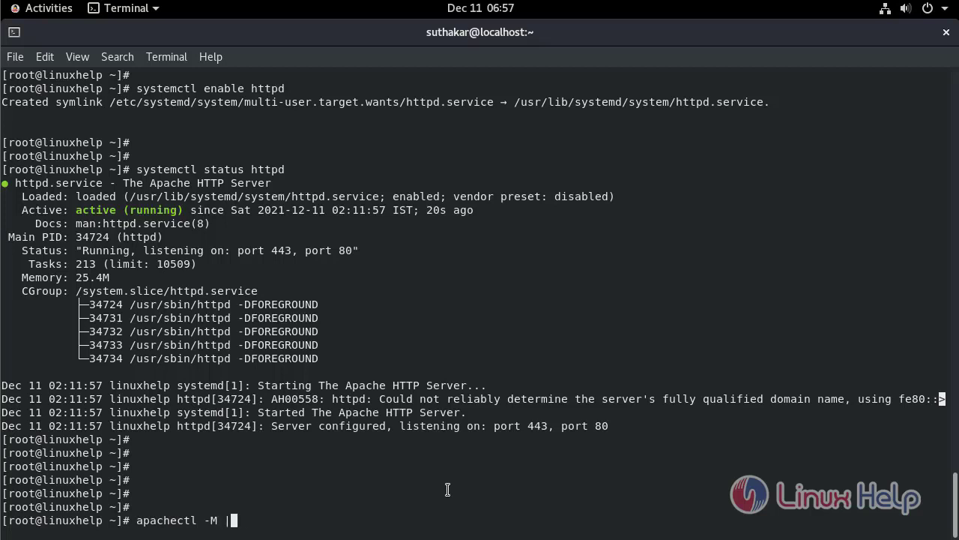
text(grep)
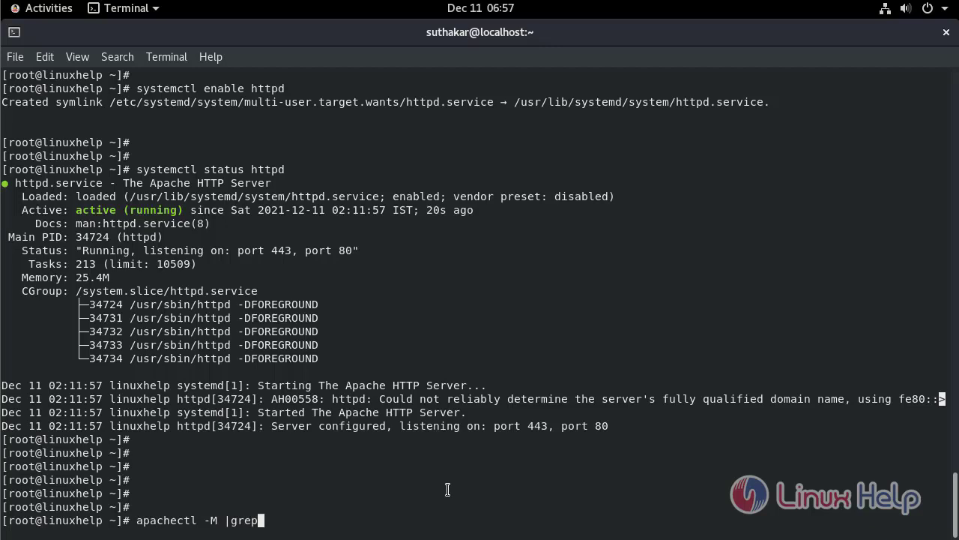
text(ssl)
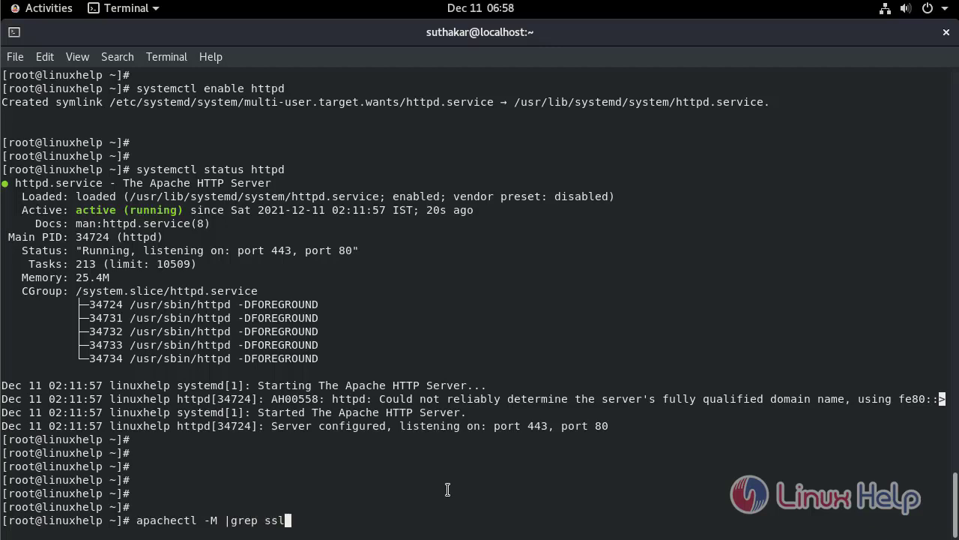
key(Return)
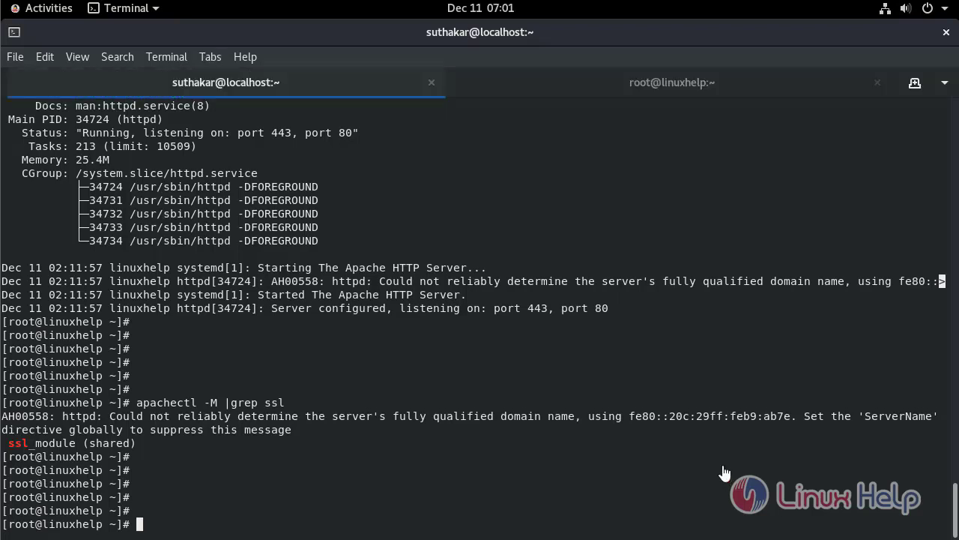
- Run the openssl req command creating /keys/linuxhelp.key and linuxhelp.crt, answering country 'in' and leaving other prompts default
right_click(726, 472)
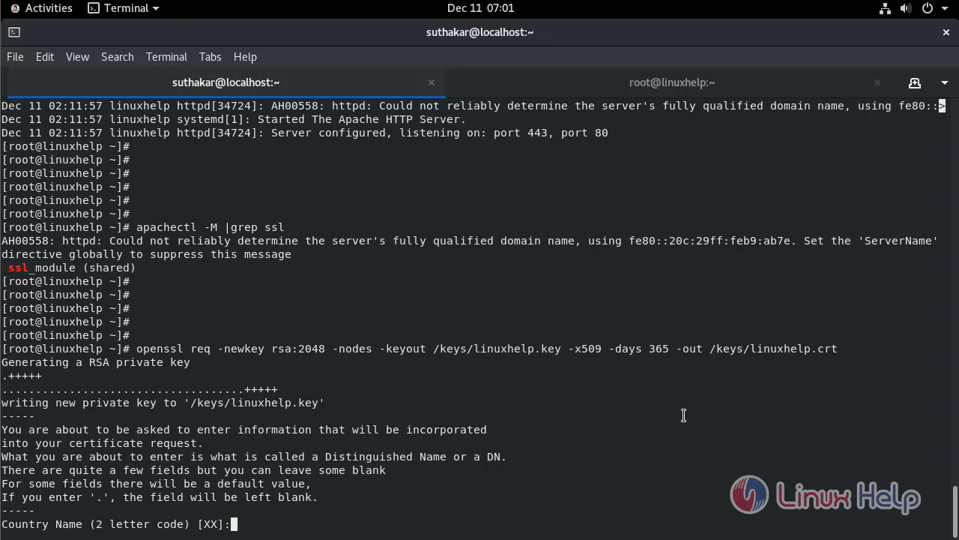
text(in)
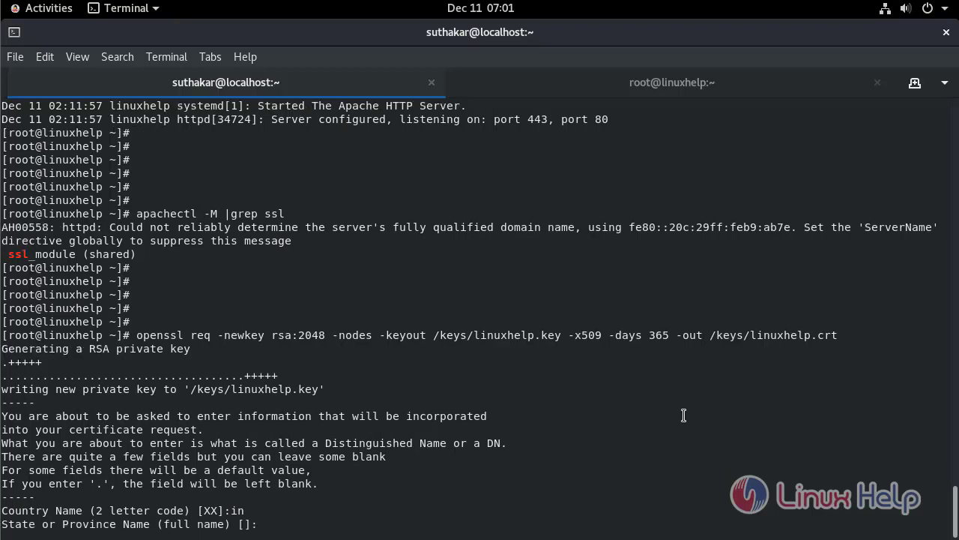
key(Return)
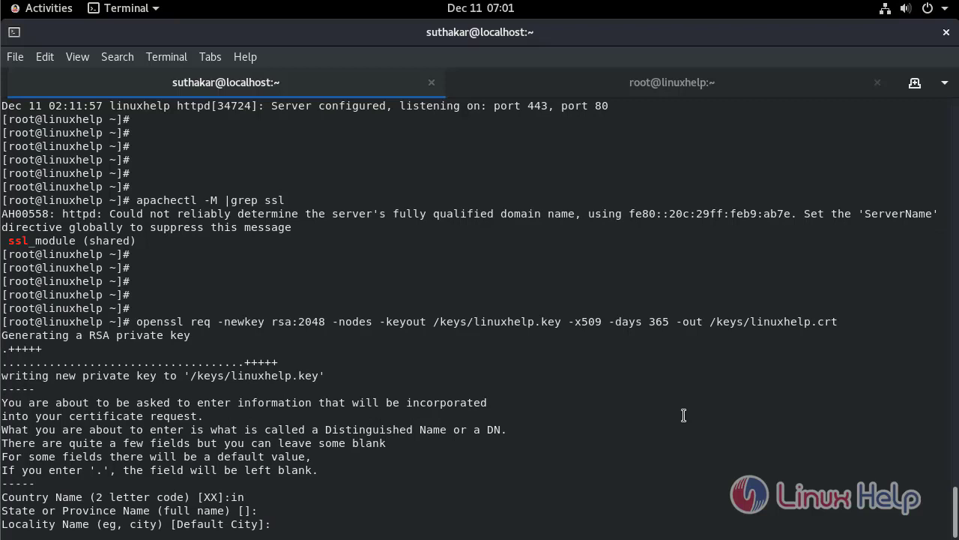
key(Return)
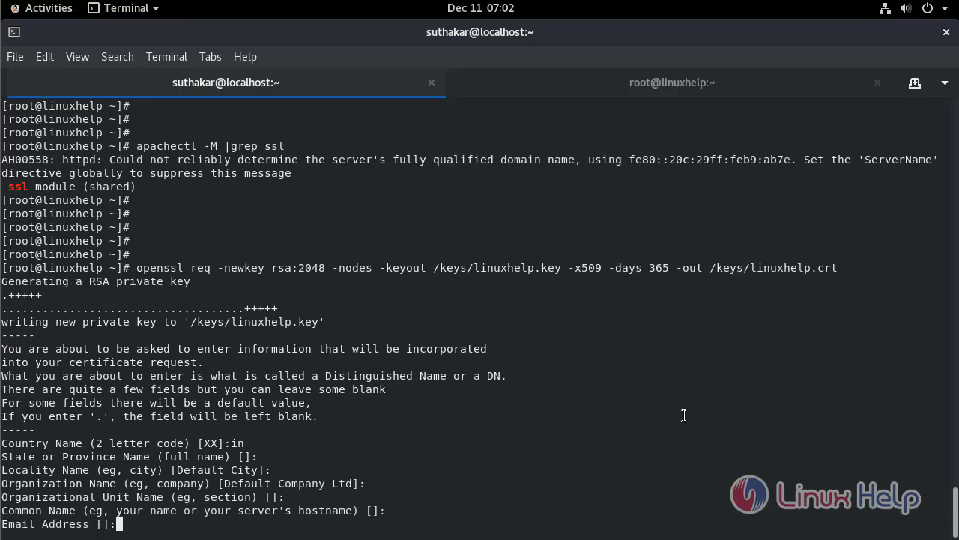
key(Return)
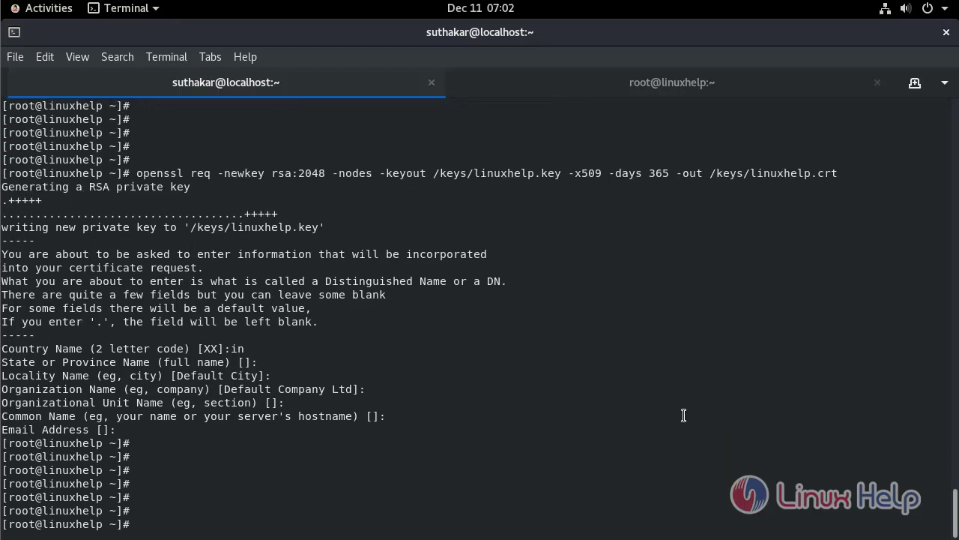
- Change into /keys and list it with ll, confirming linuxhelp.crt and linuxhelp.key exist
text(cd)
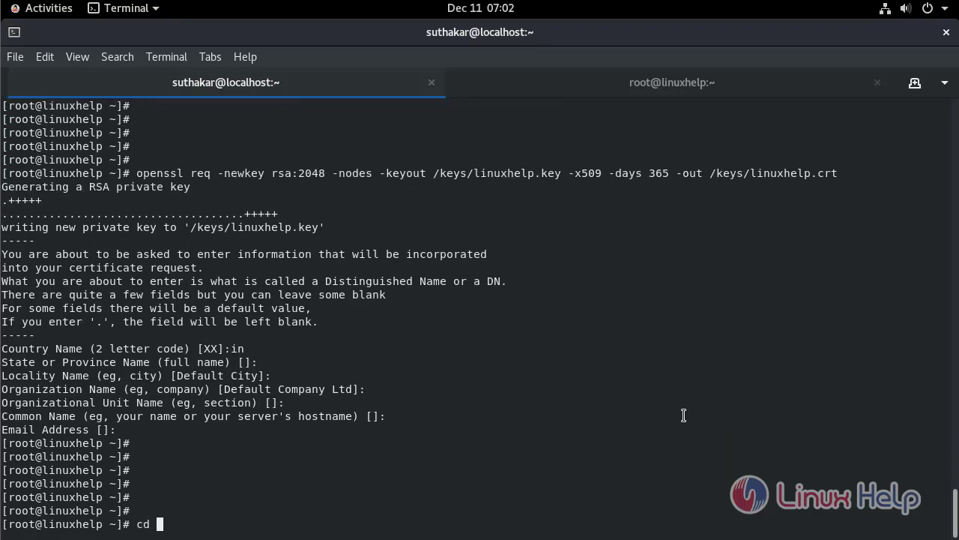
text(/keys/)
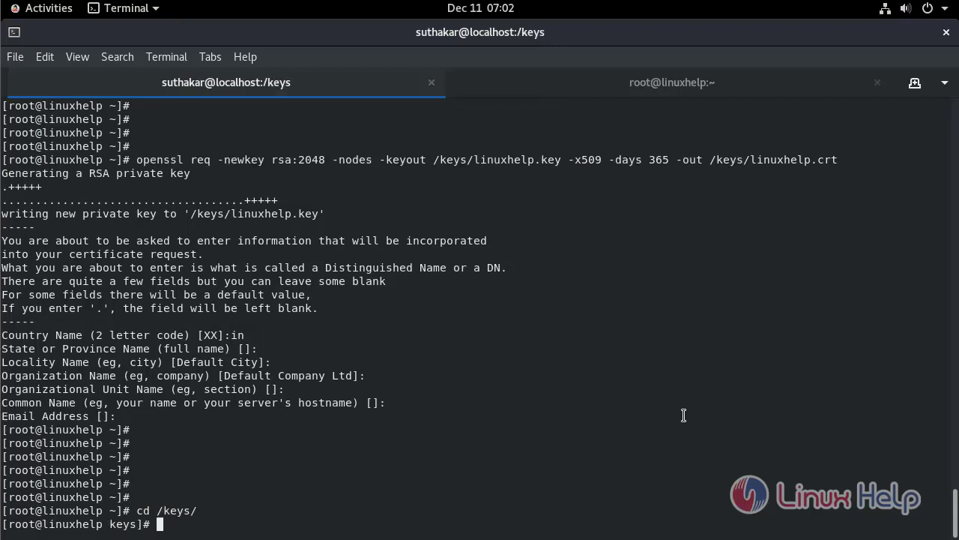
text(ll)
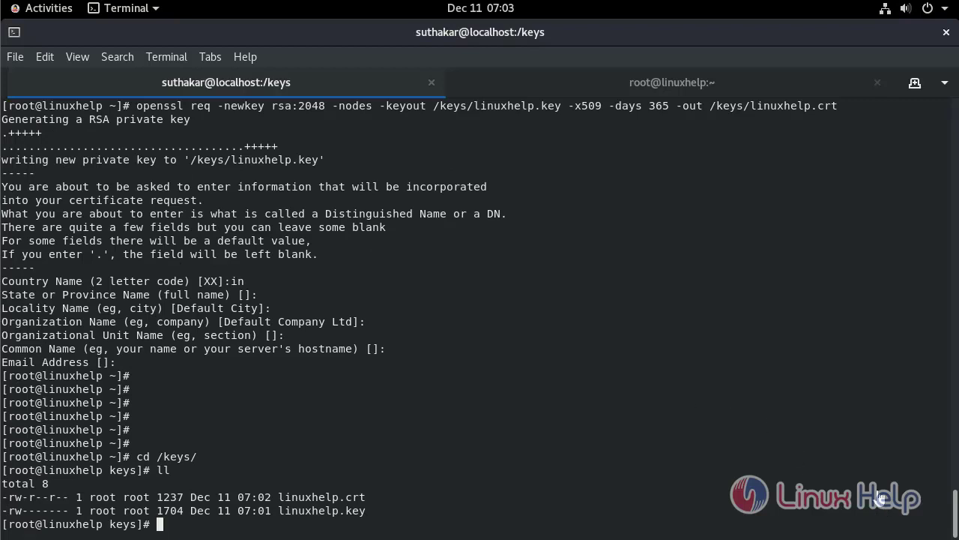
- Open /etc/httpd/conf.d/ssl.conf in vim
text(v)
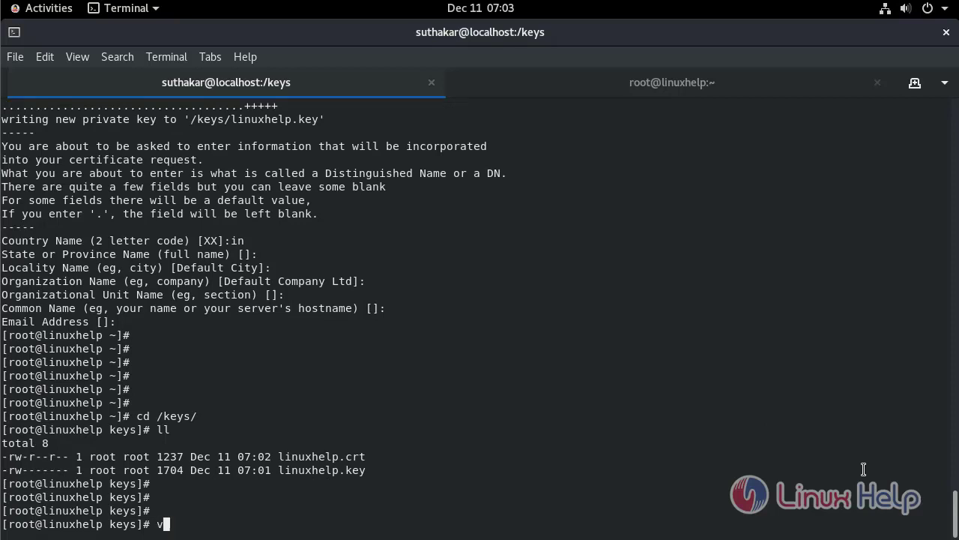
text(im)
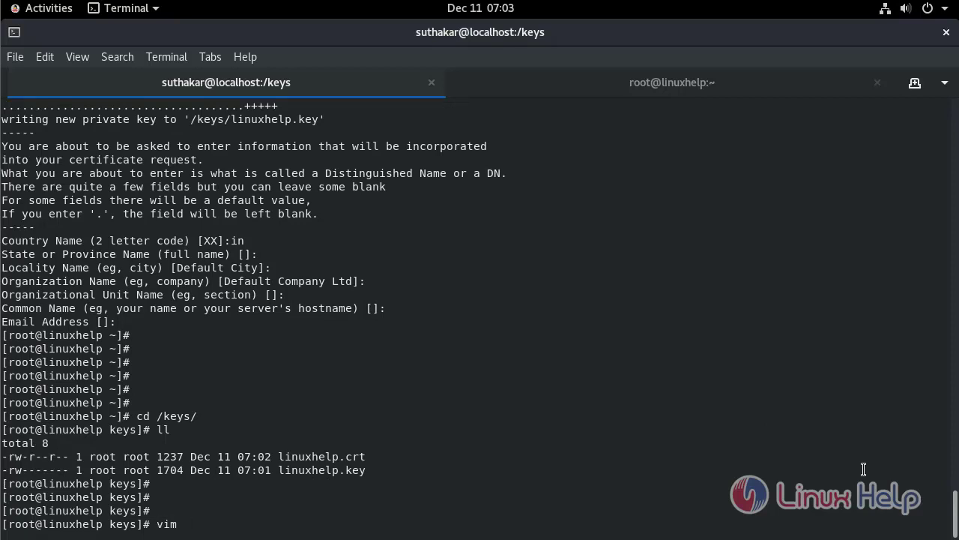
text(/etc/)
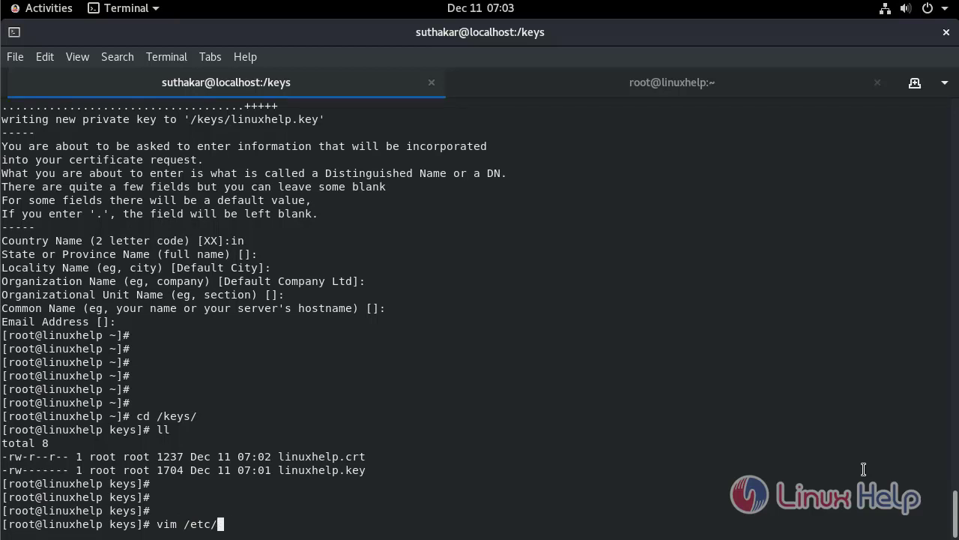
text(httpd/)
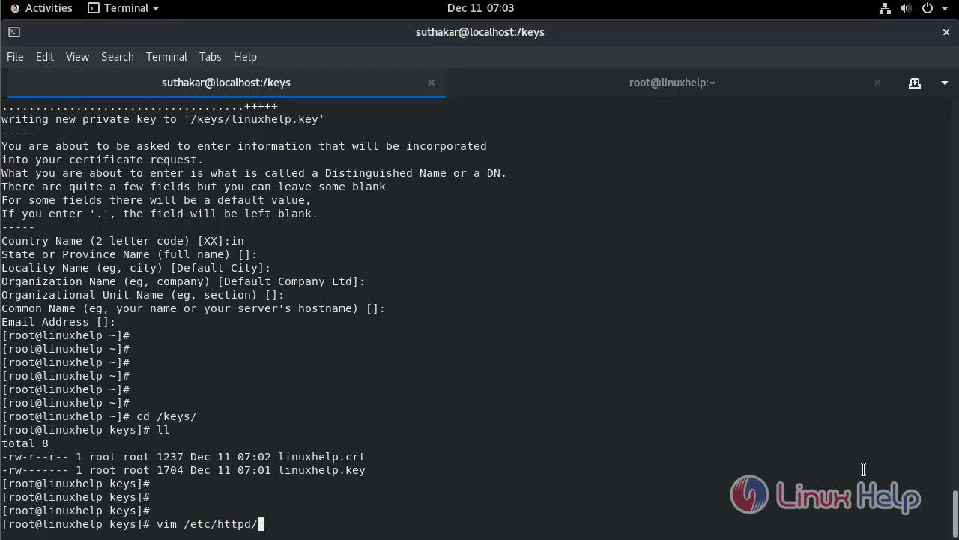
text(conf)
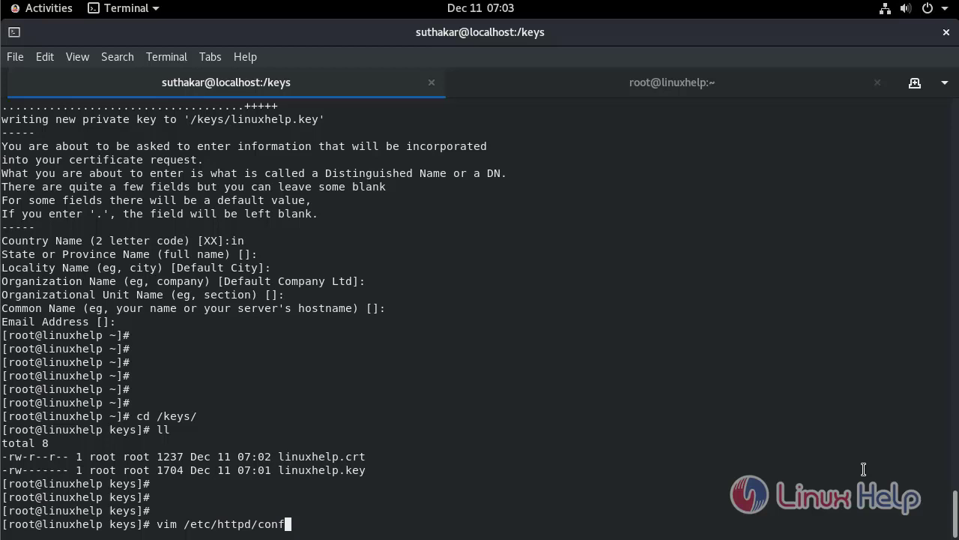
text(.d/)
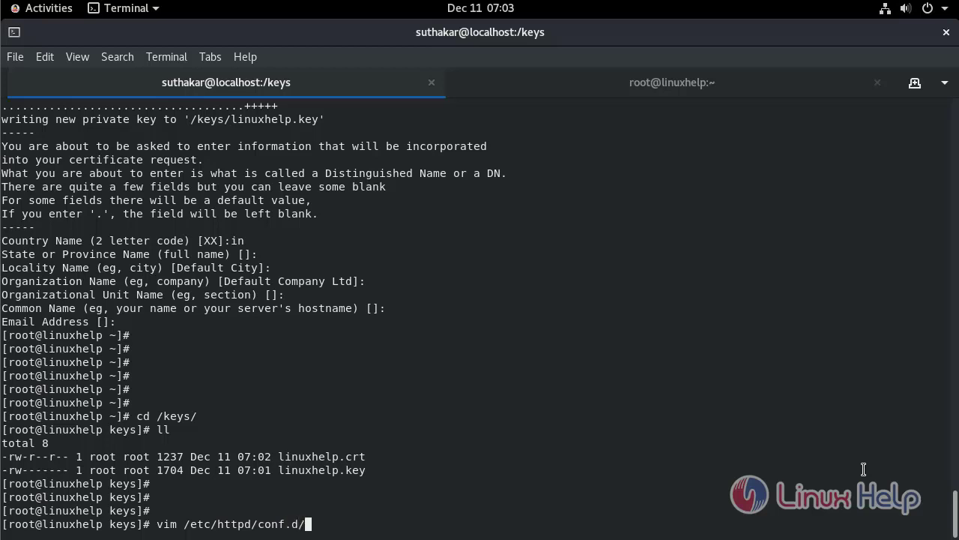
text(ssl)
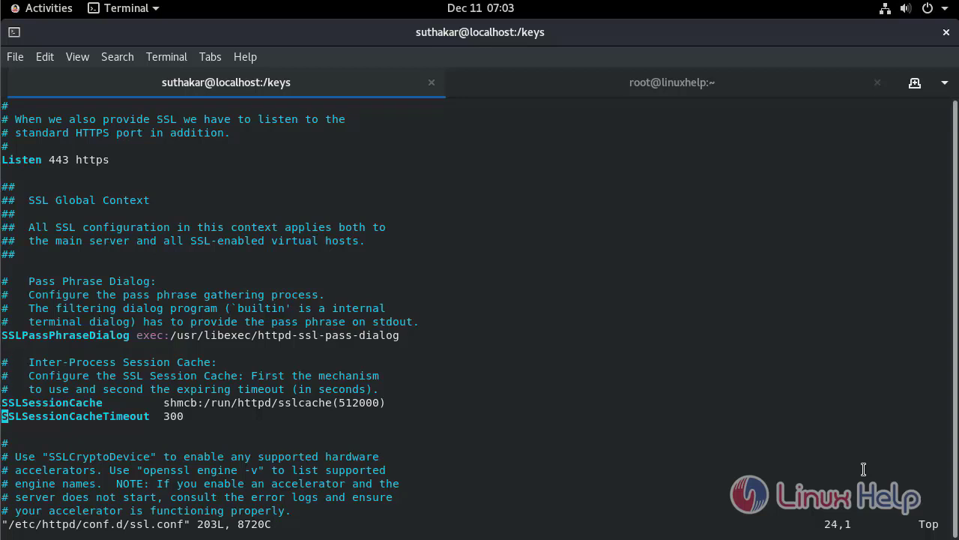
- Set SSLCertificateFile in ssl.conf to /keys/linuxhelp.crt
scroll(down, 3)
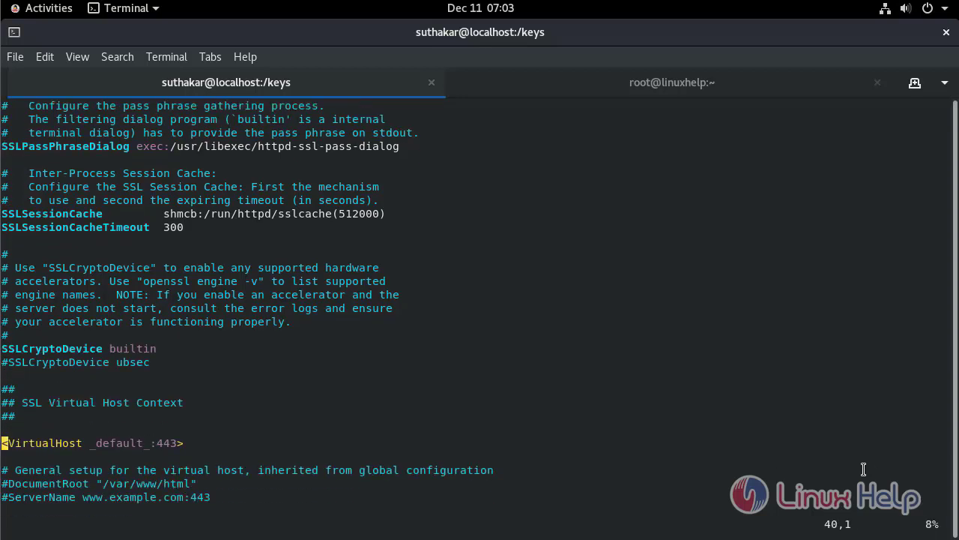
scroll(down, 3)
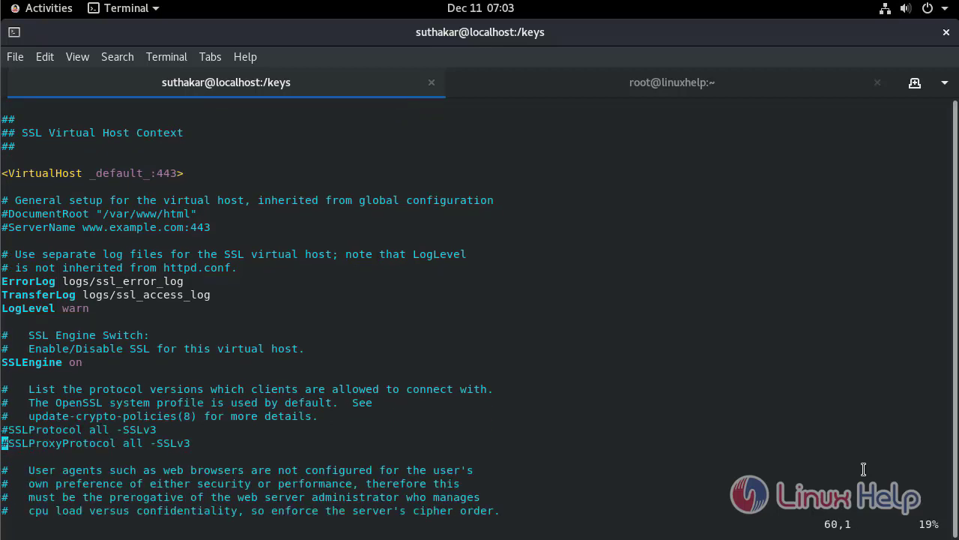
scroll(down, 3)
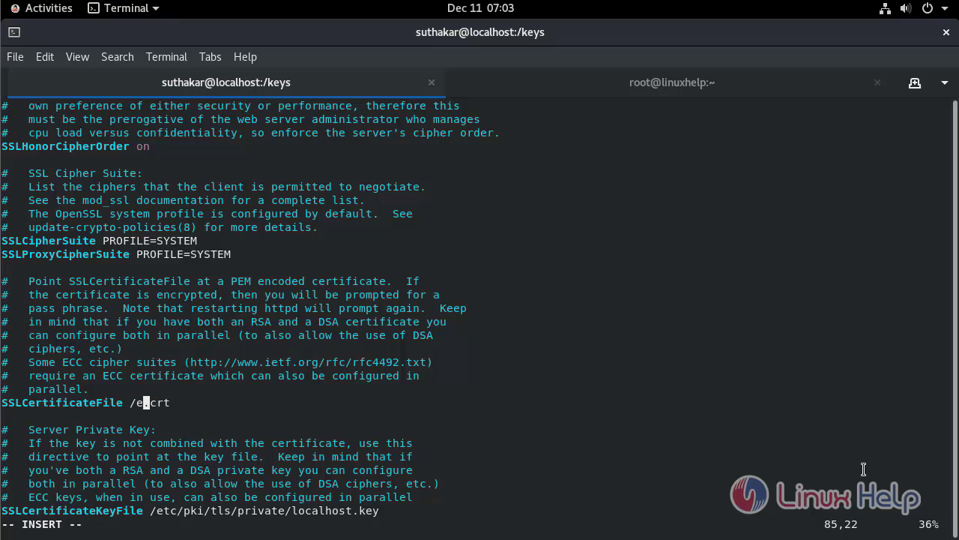
text(k)
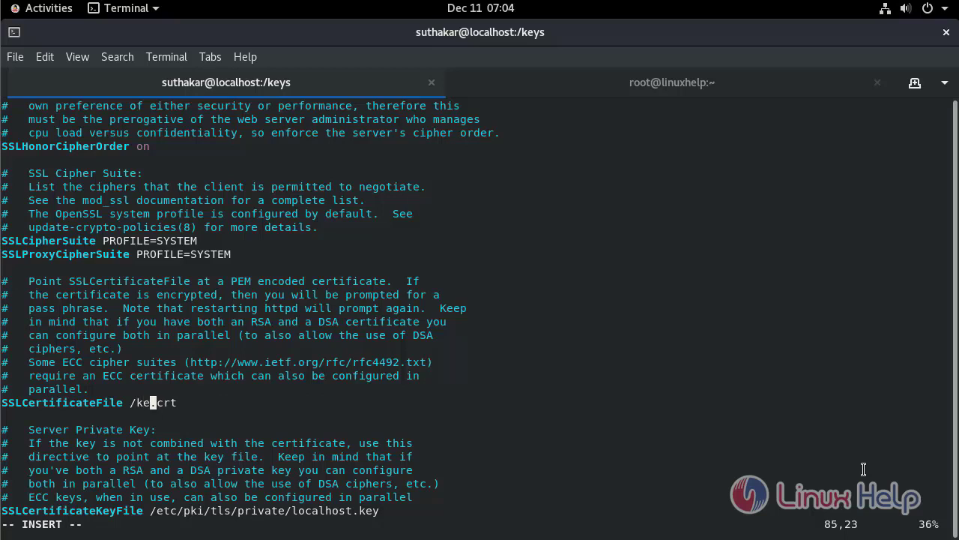
text(ys/linuxhelp)
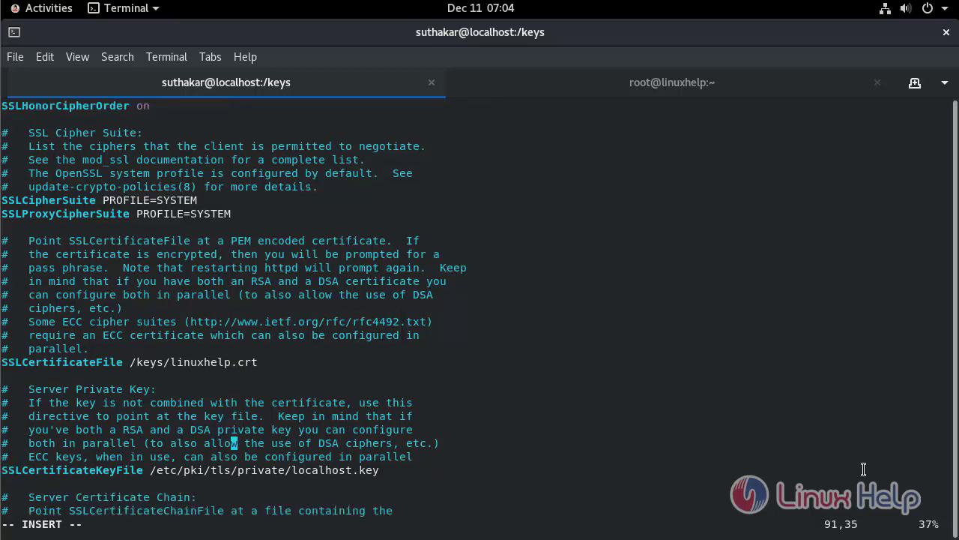
- Set SSLCertificateKeyFile in ssl.conf to /keys/linuxhelp.key
scroll(down, 3)
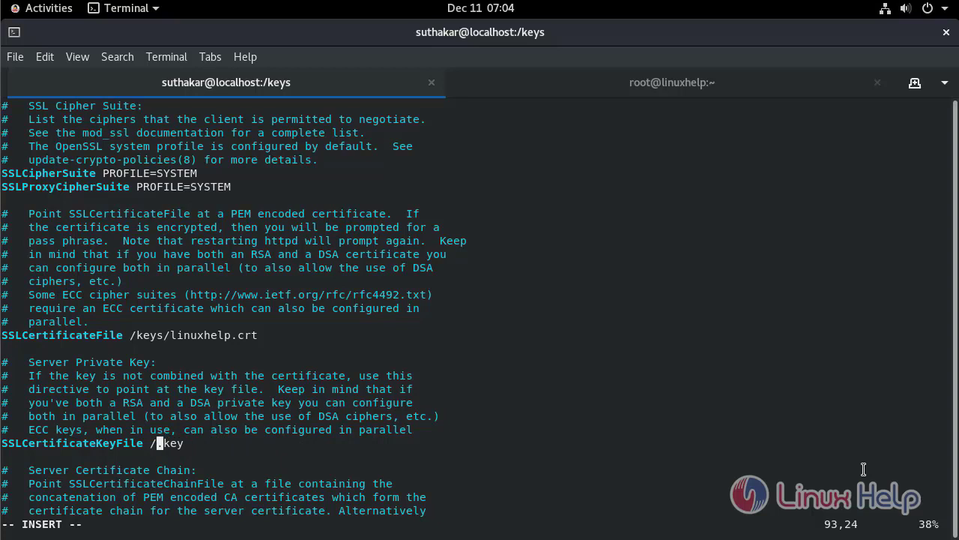
text(keys)
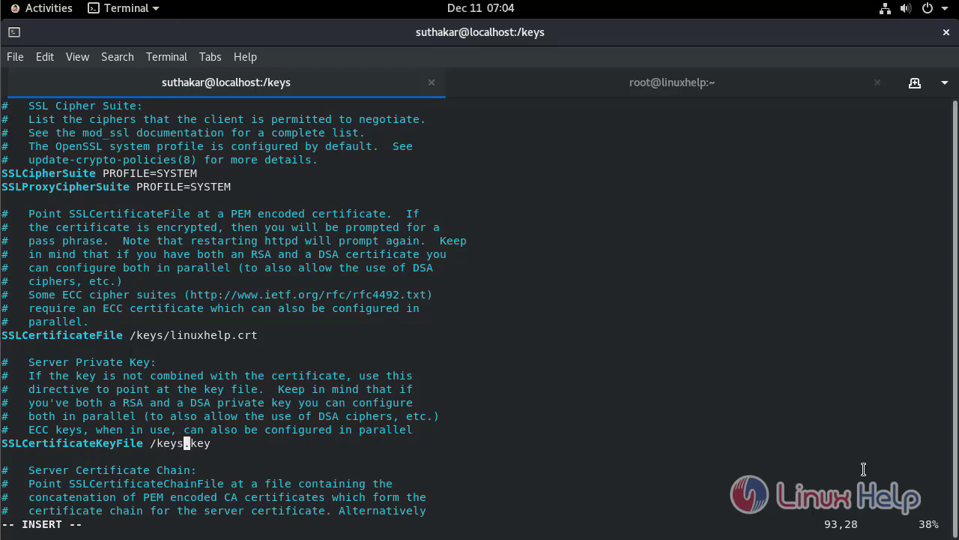
text(.)
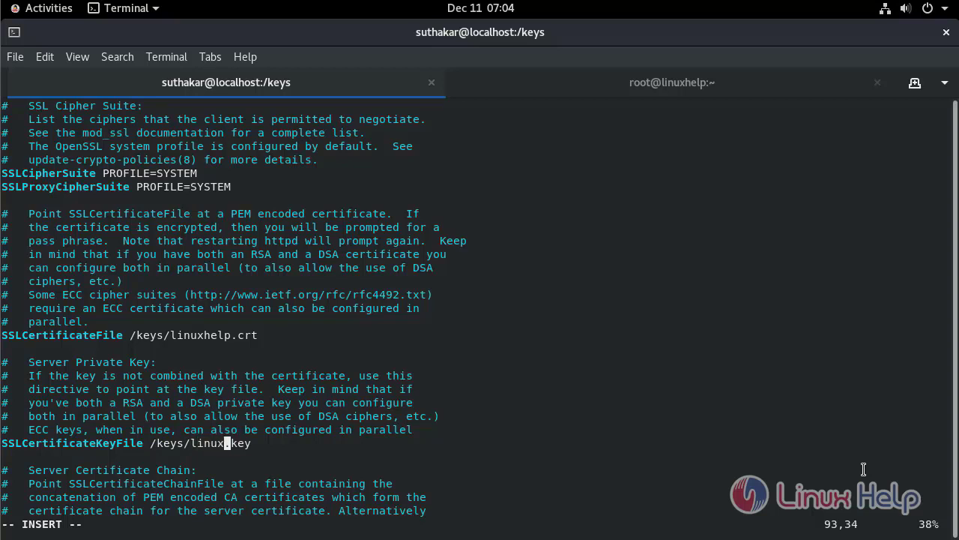
text(help)
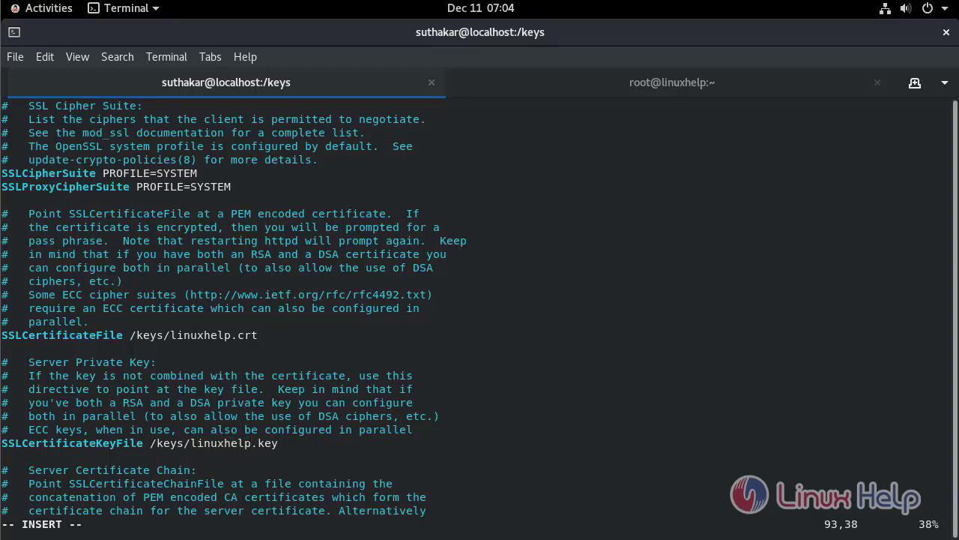
mouse_move(825, 455)
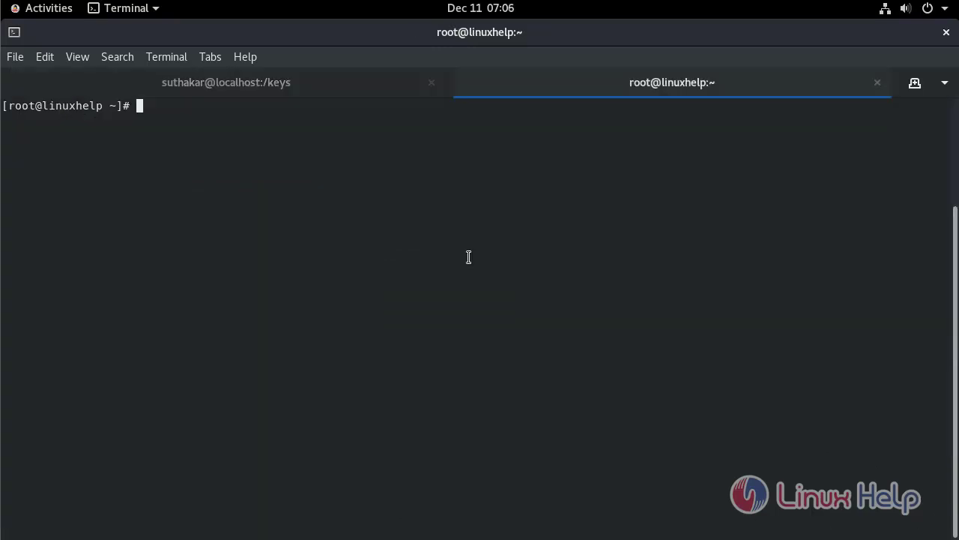
- Restart Apache with systemctl restart httpd so the HTTPS configuration takes effect
text(sy)
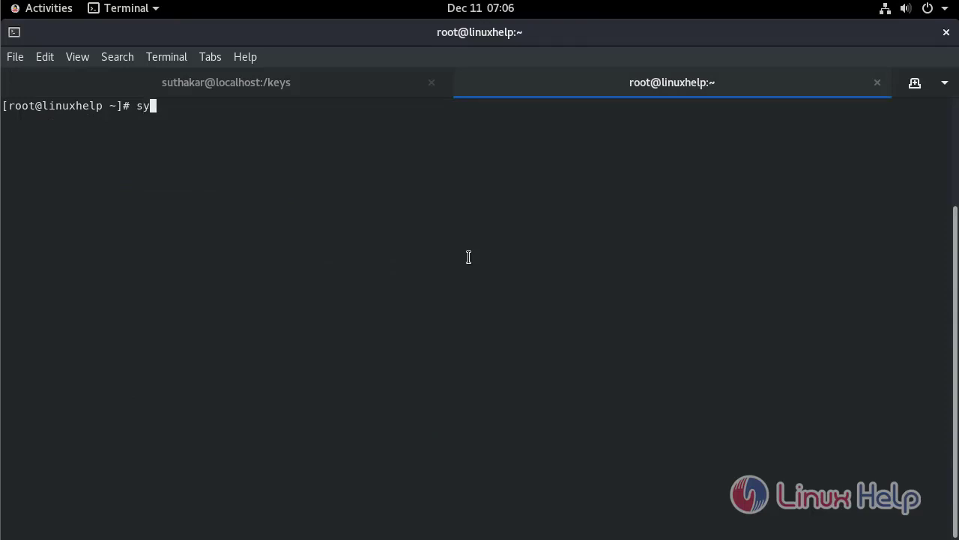
text(stem)
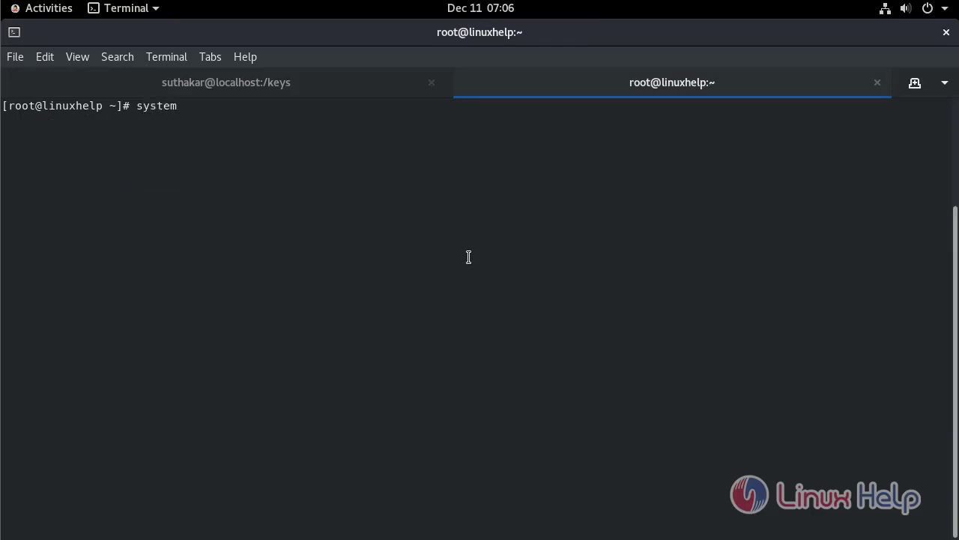
text(ctl r)
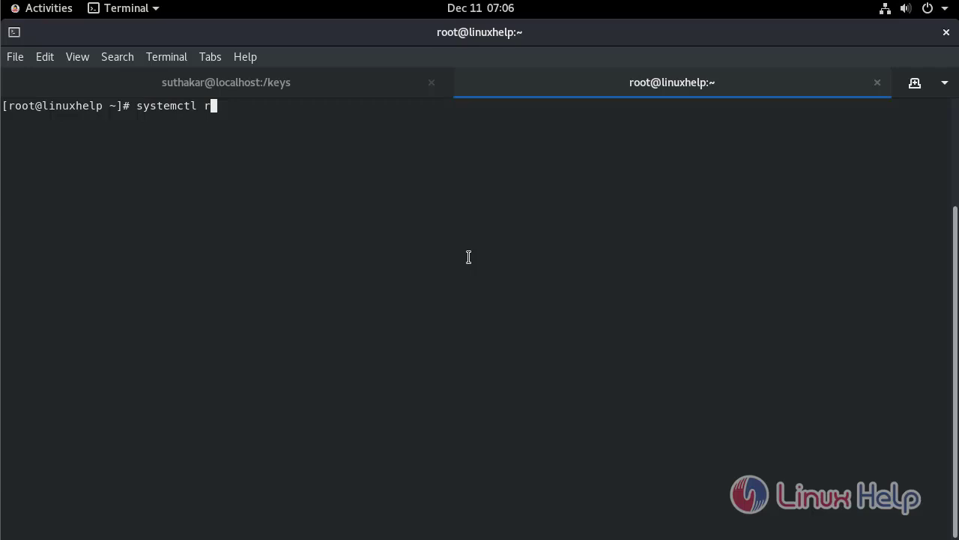
text(estart)
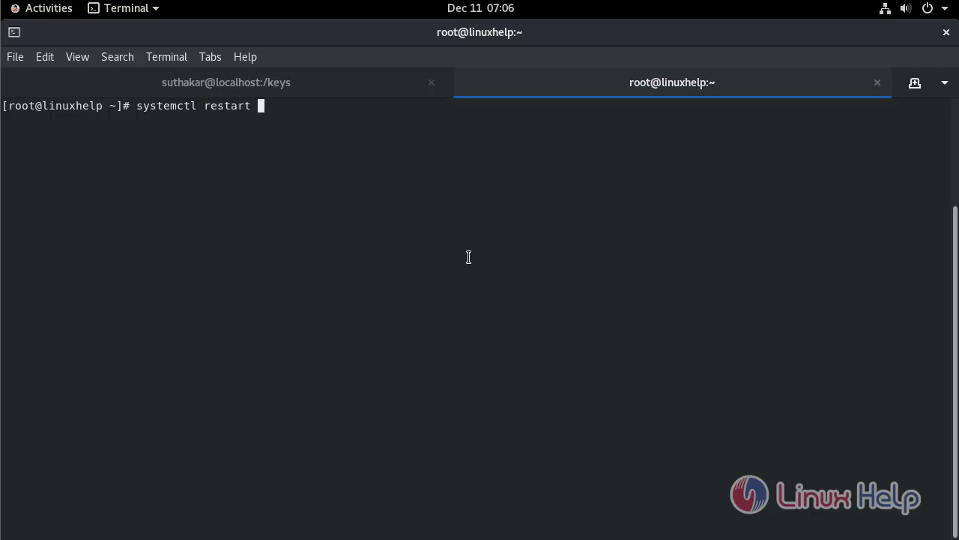
text(httpd)
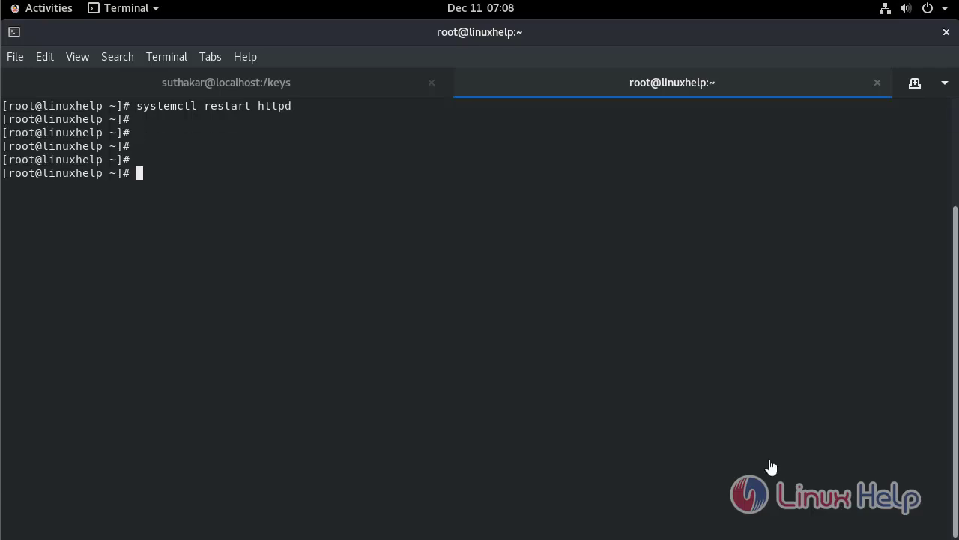
- Create /etc/httpd/conf.d/redirect_http.conf in vim for the port-80 redirect virtual host
text(vim)
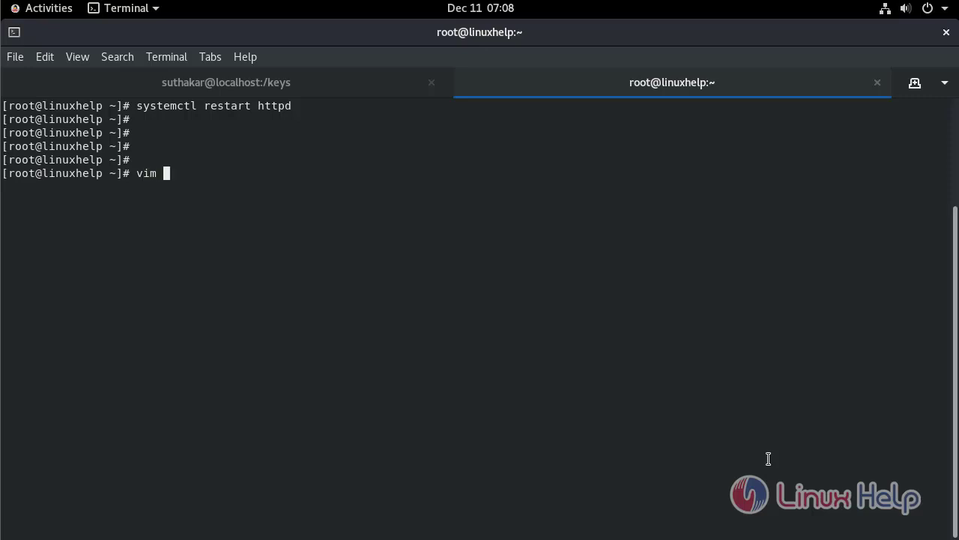
text(/)
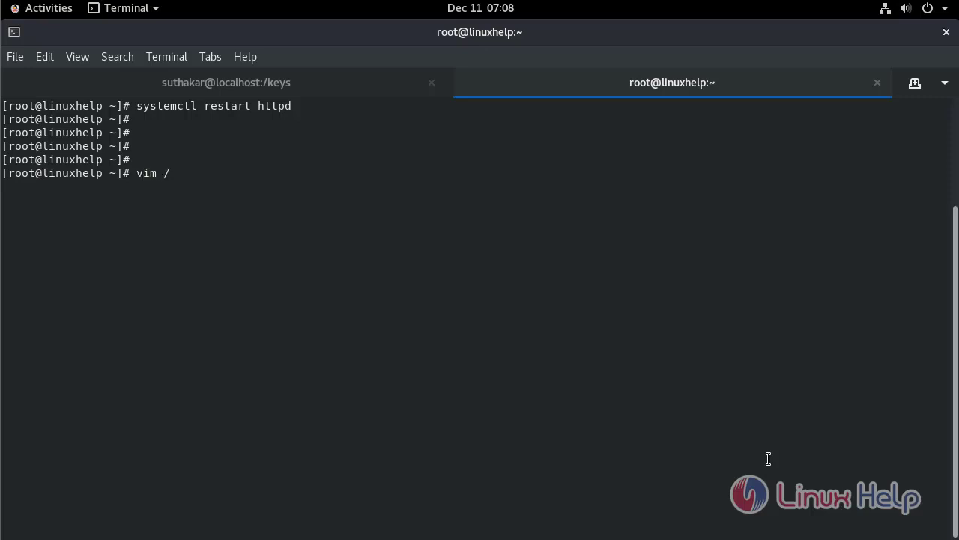
text(etc/)
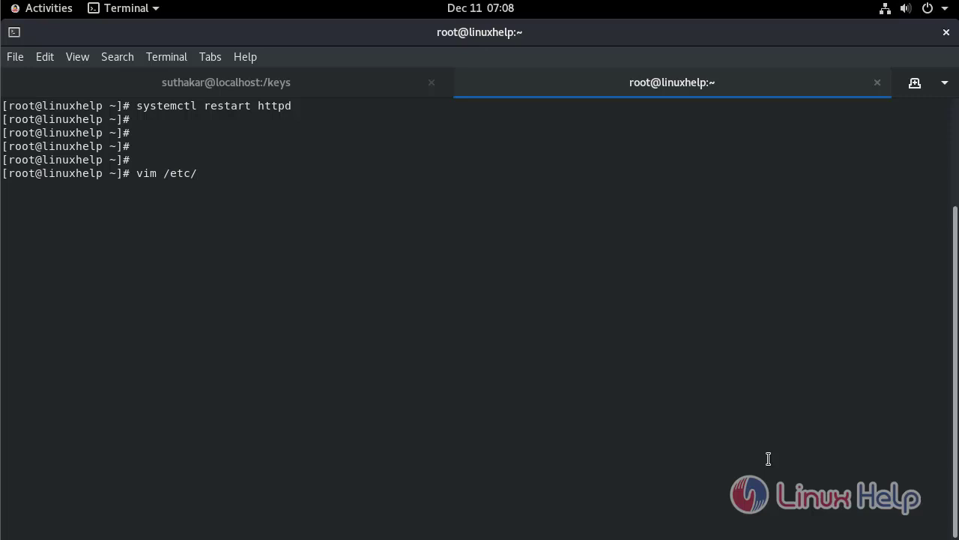
text(ht)
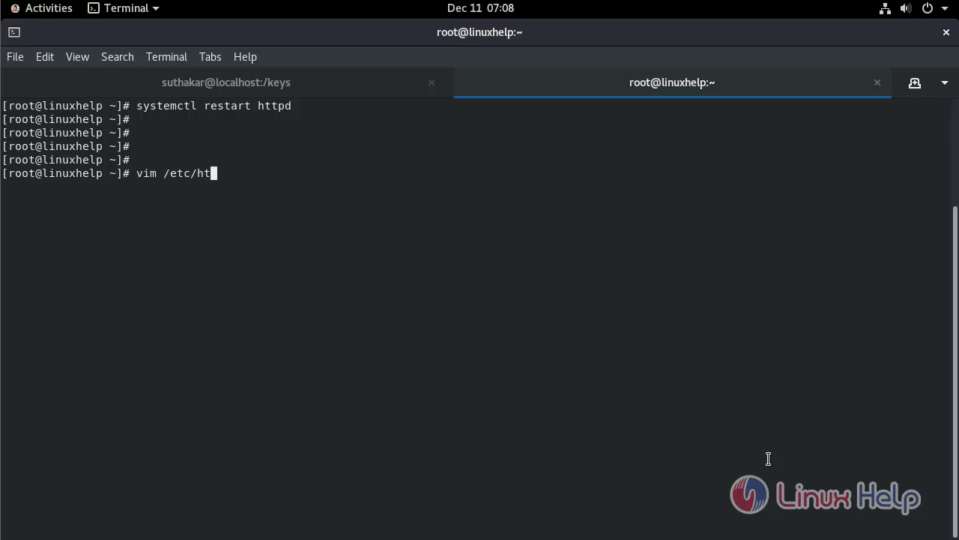
text(tpd/co)
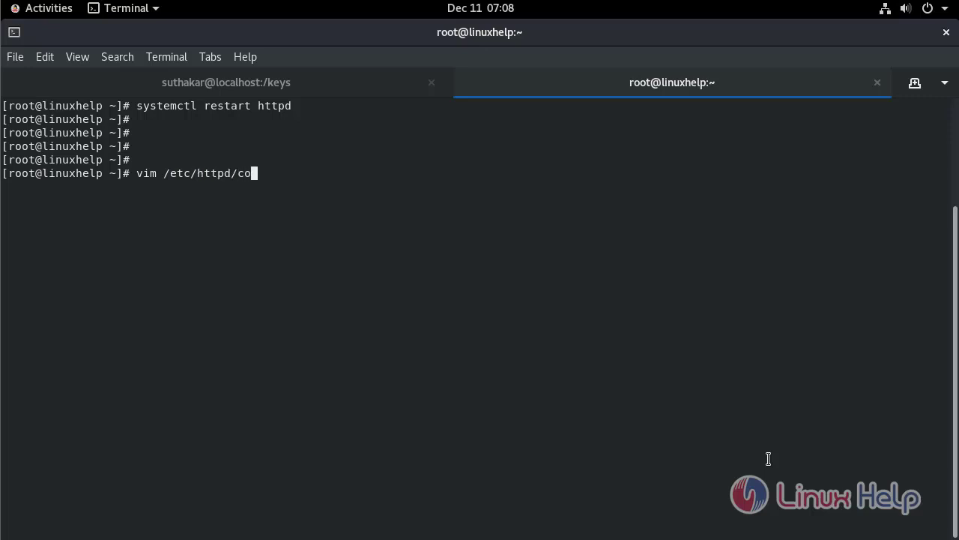
text(nf.)
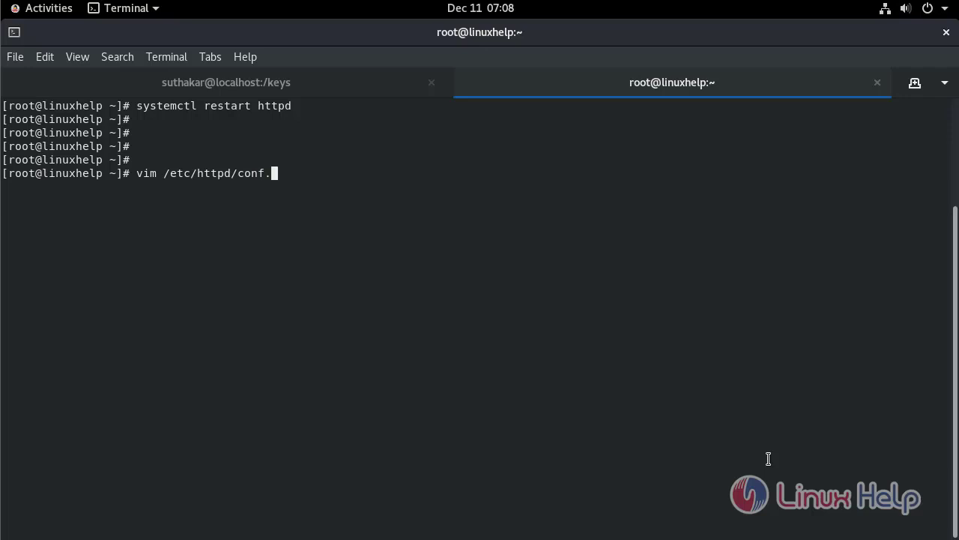
text(d/)
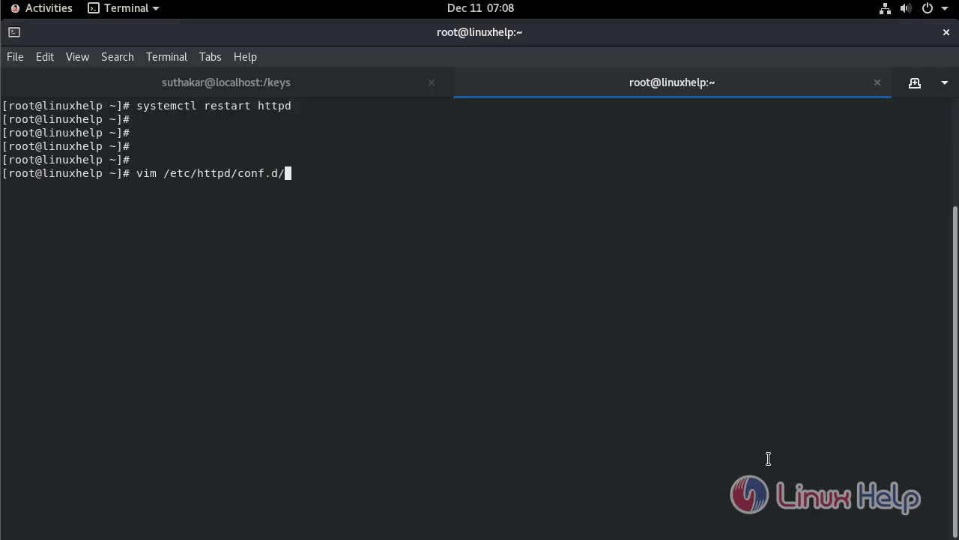
text(redire)
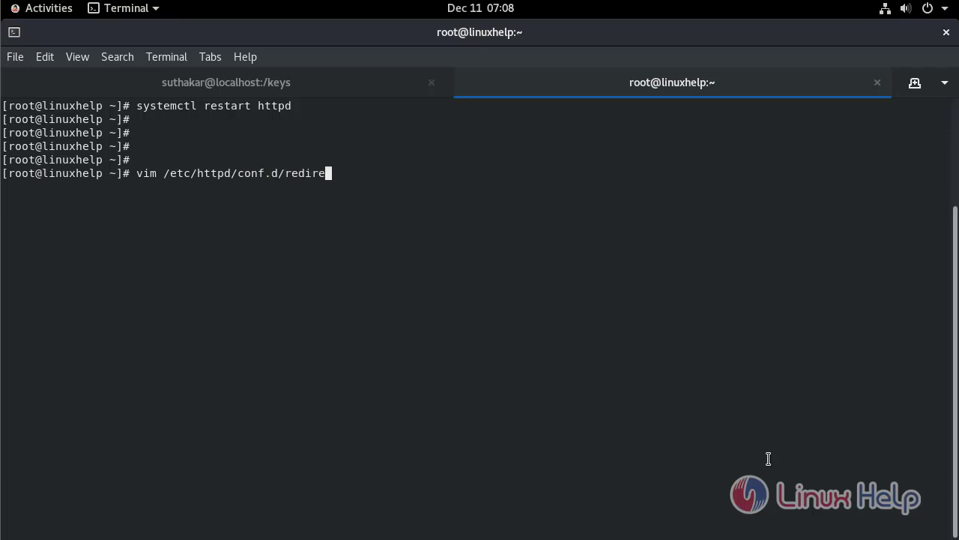
text(ct)
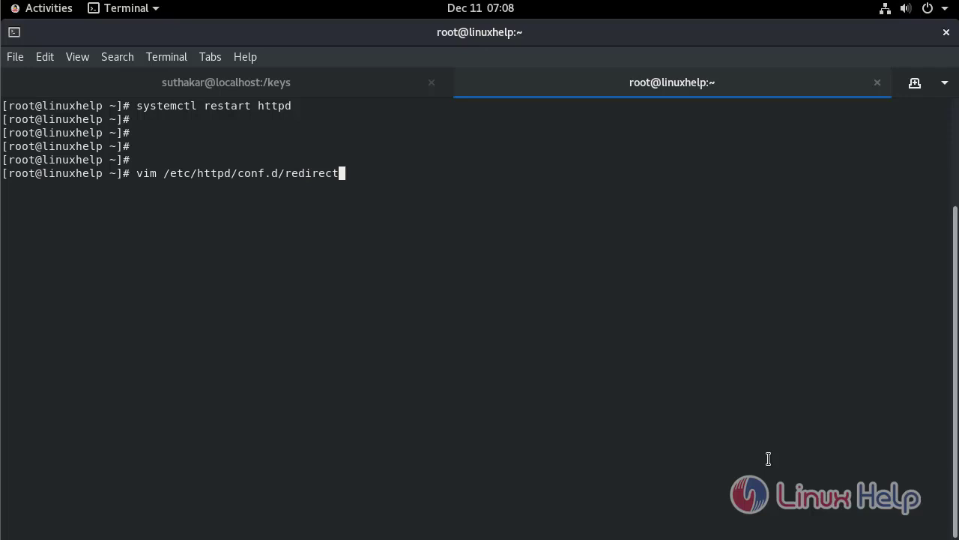
text(_)
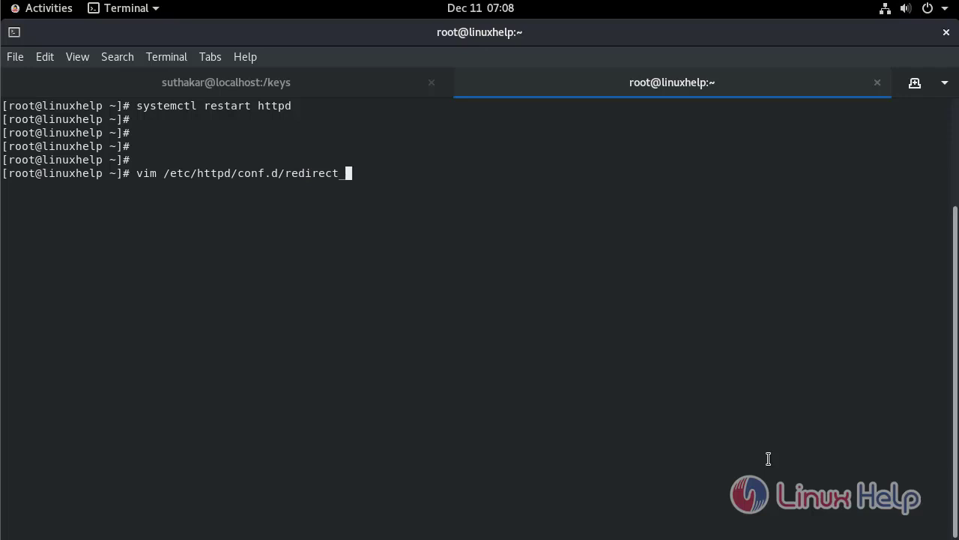
text(http)
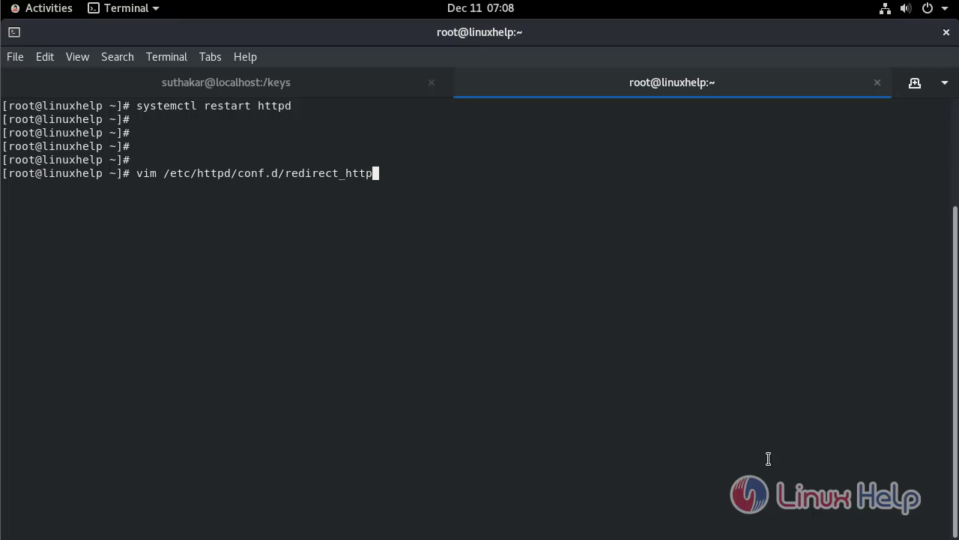
text(.con)
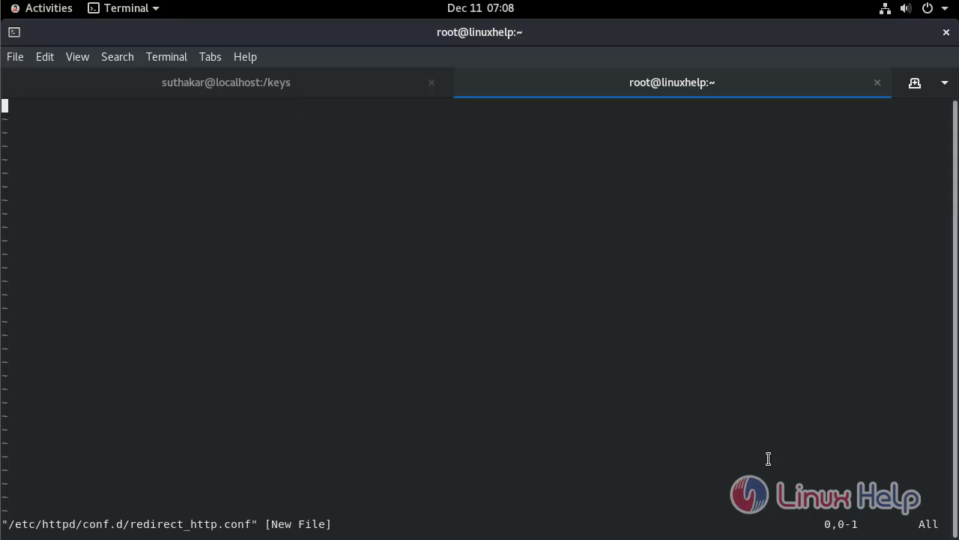
mouse_move(765, 459)
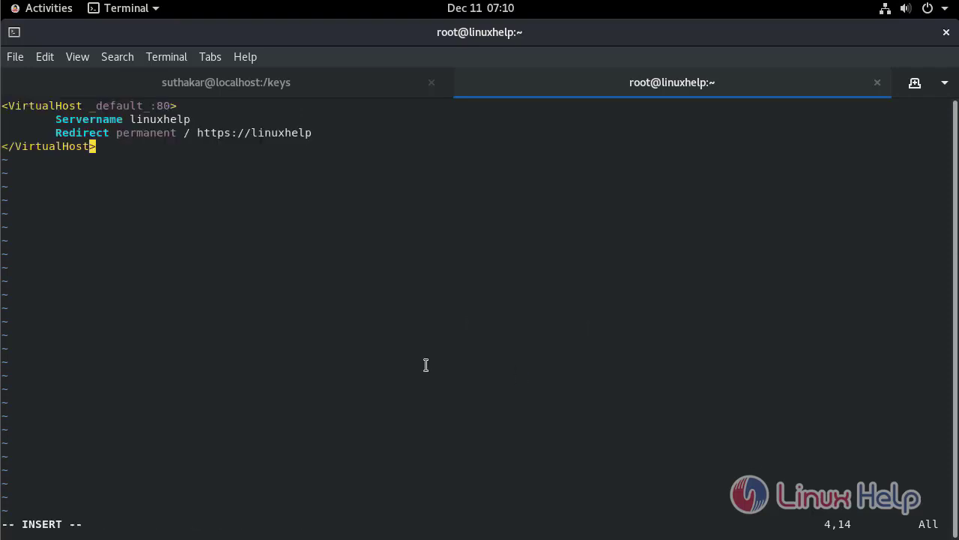
key(Left)
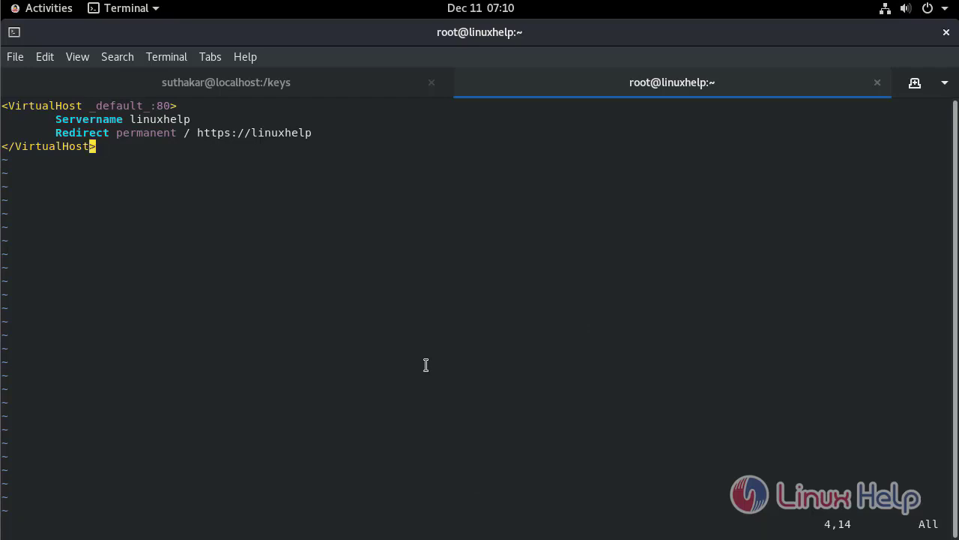
text(:wq!)
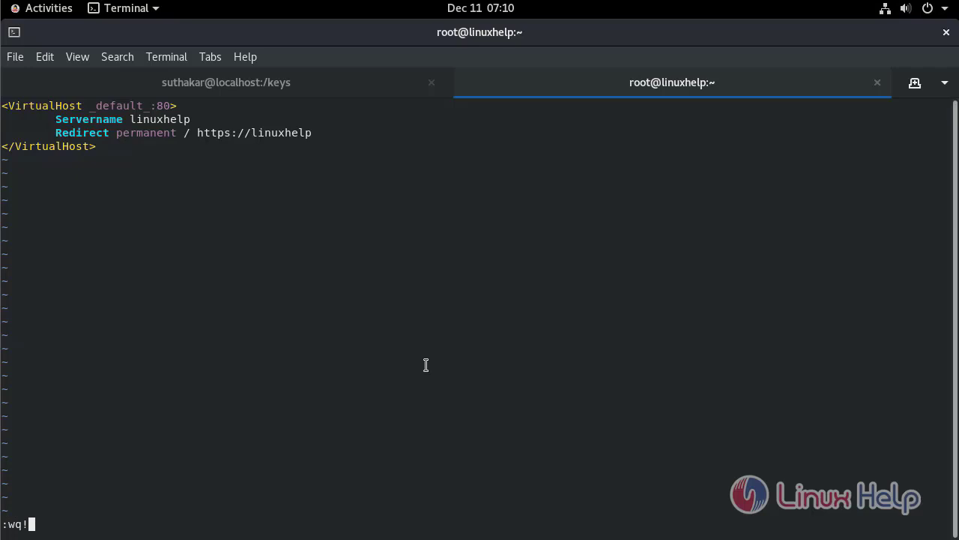
key(Return)
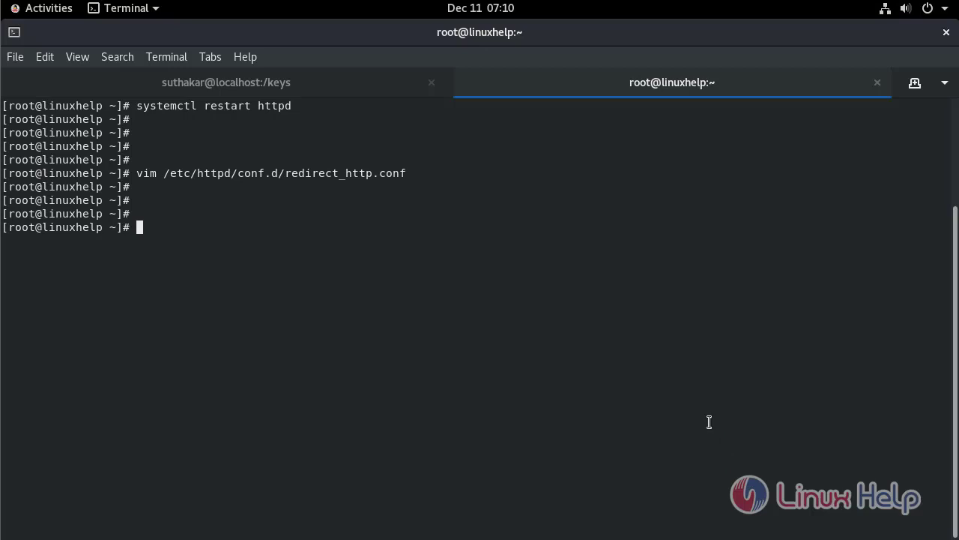
- Run systemctl restart httpd so the new redirect configuration takes effect
text(syst)
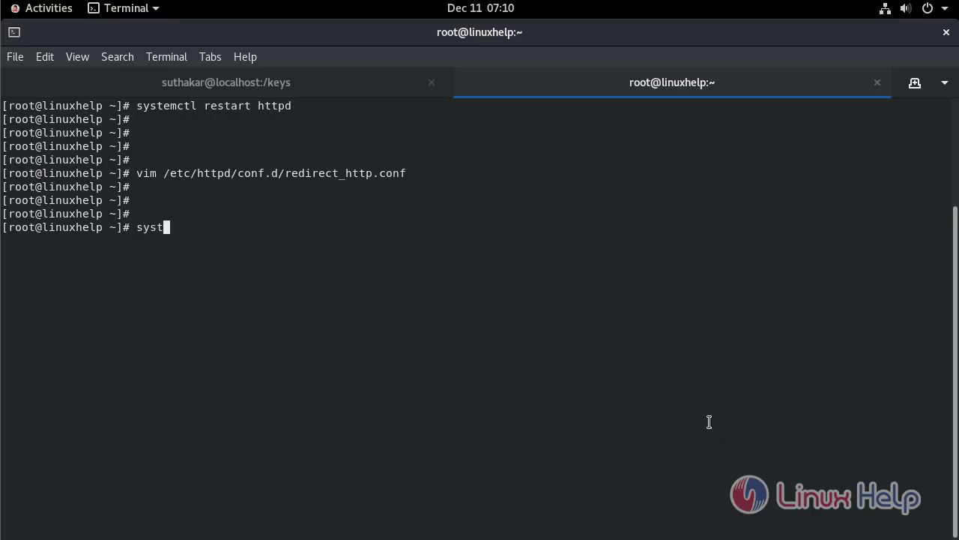
text(emctl rest)
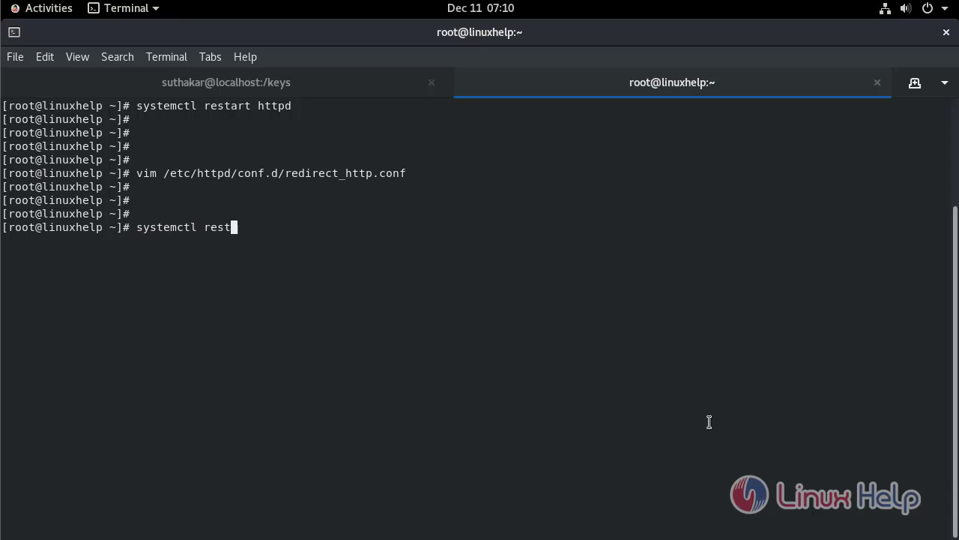
text(art htt)
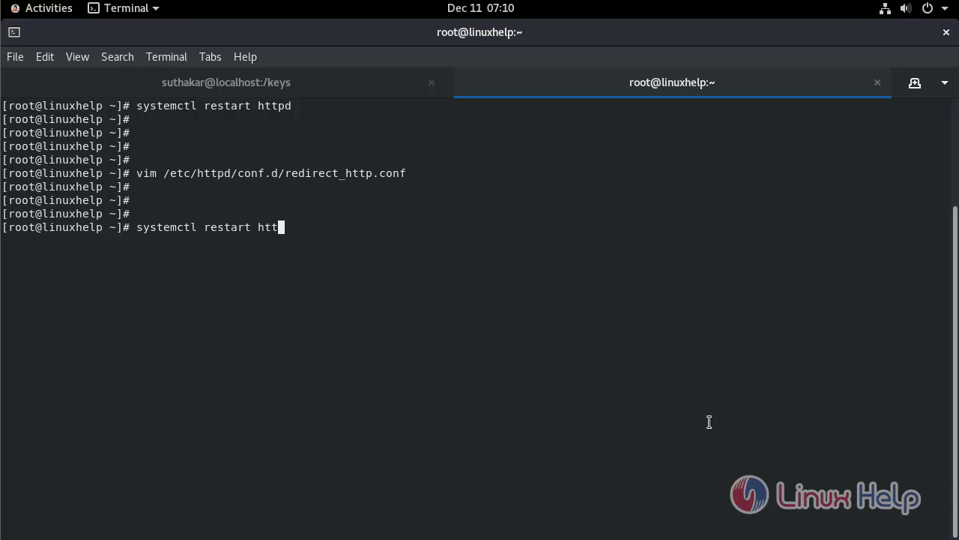
text(pd)
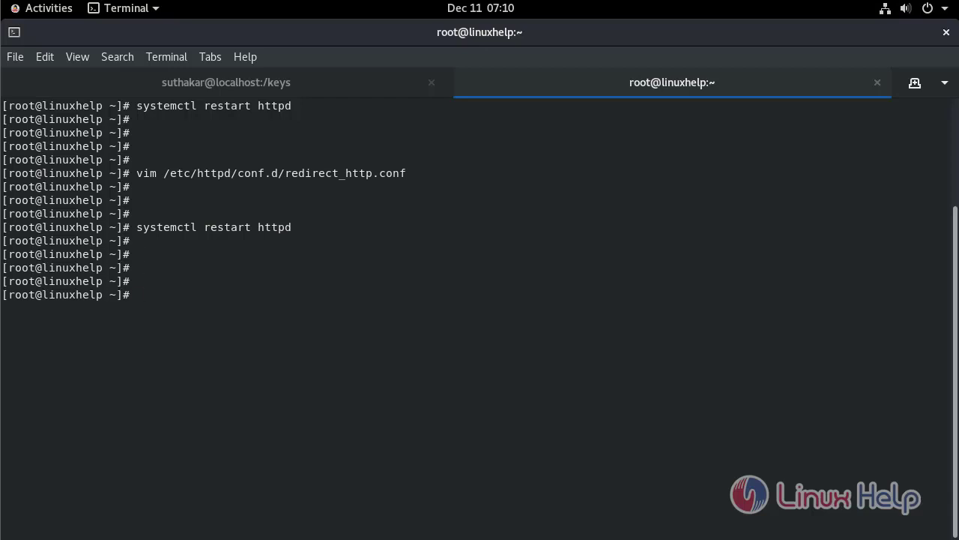
mouse_move(620, 393)
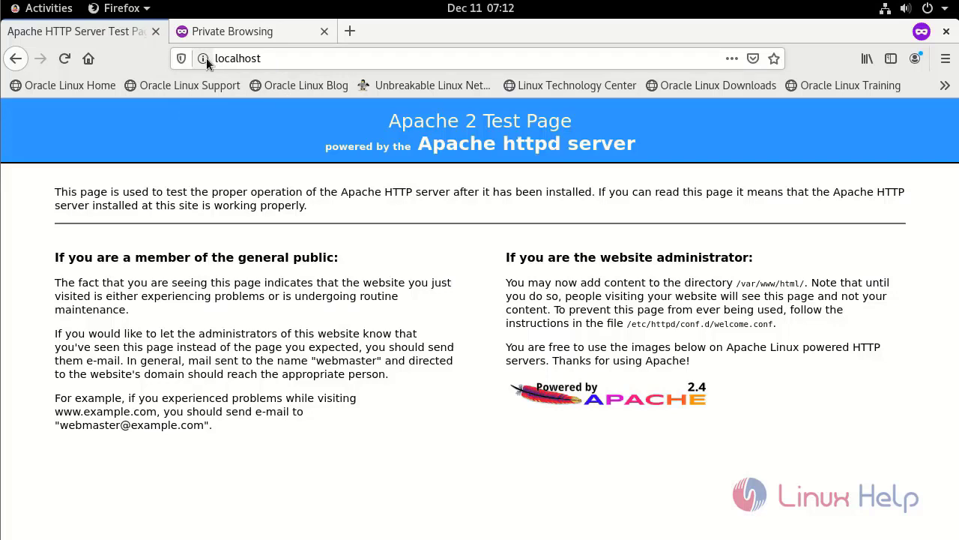
- Check localhost site security, browse to the site and accept the self-signed certificate risk
click(204, 59)
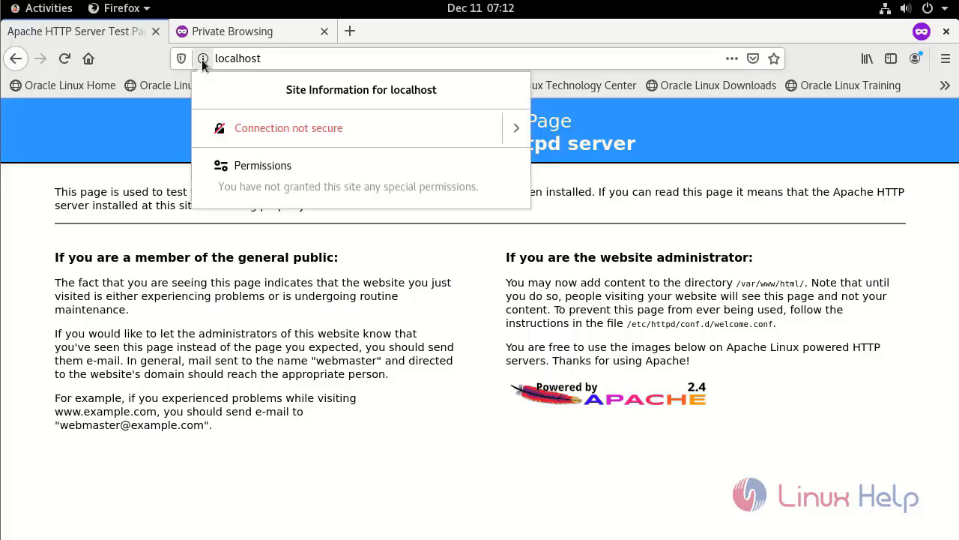
mouse_move(241, 132)
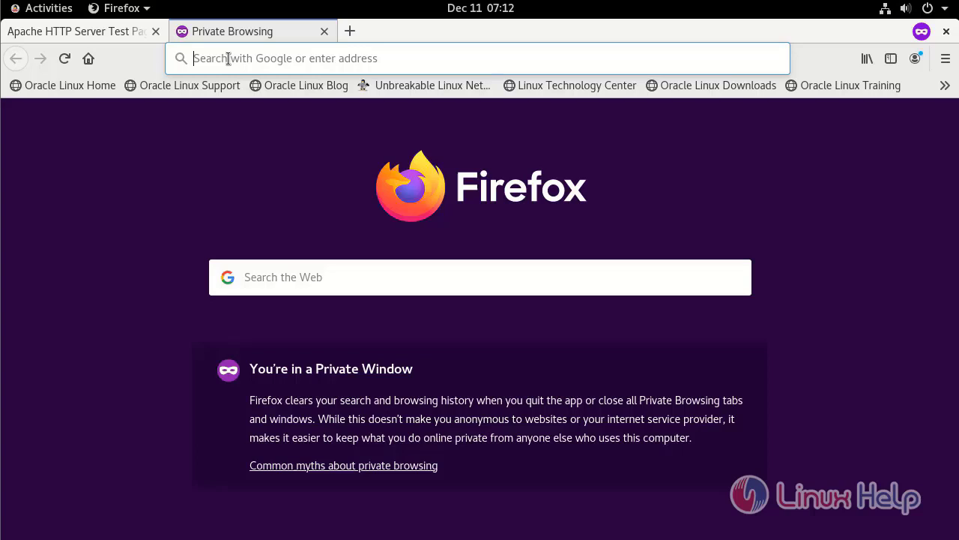
text(loca)
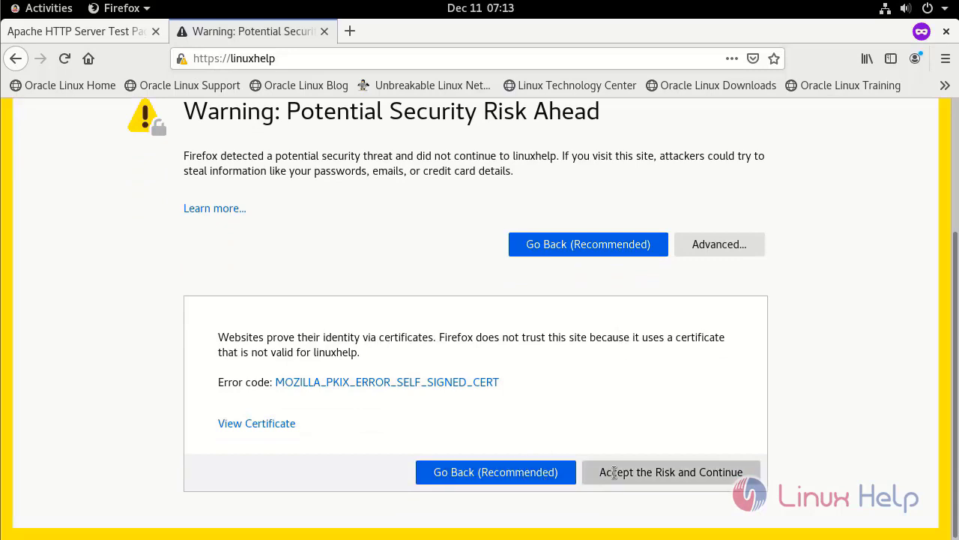
click(672, 471)
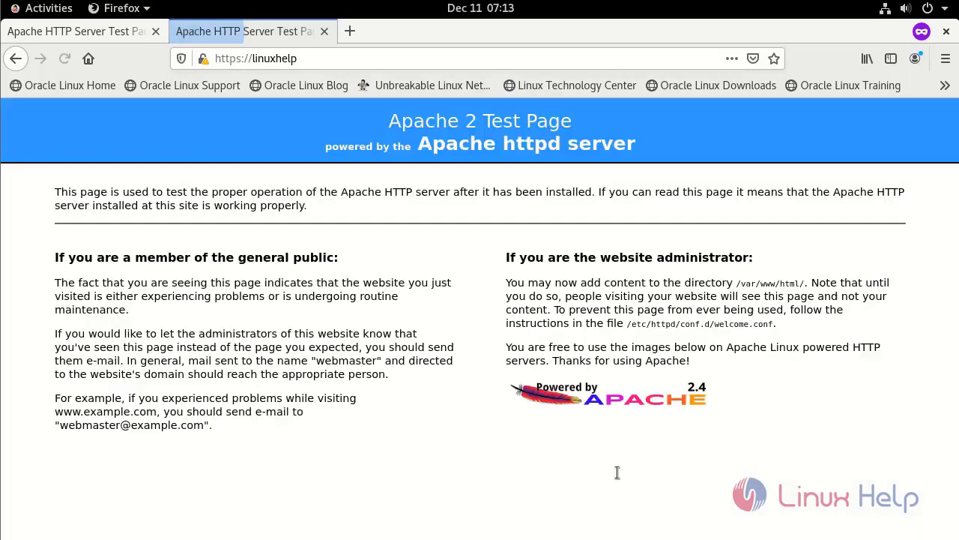